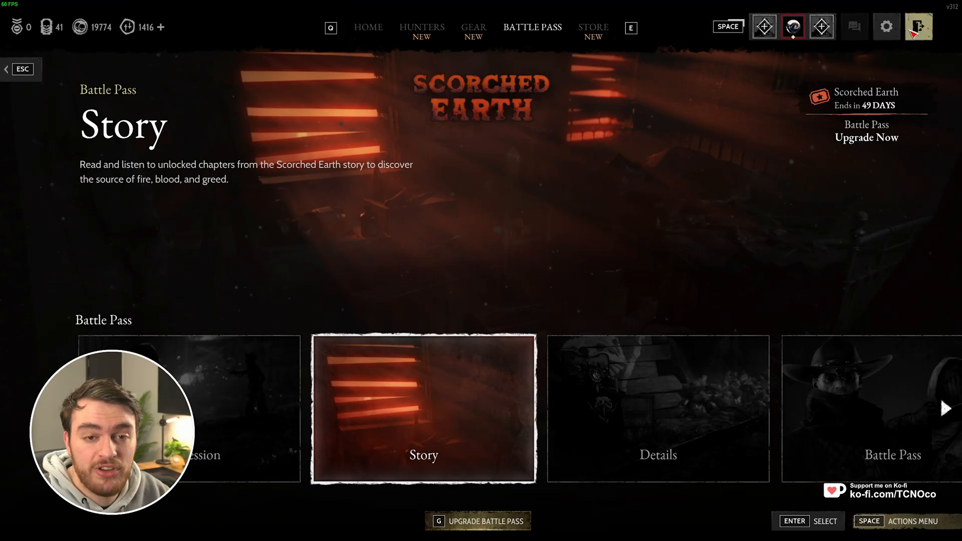
Step: Bring up the Settings menu via the gear icon at top right
{"action": "left_click", "coordinate": [886, 26]}
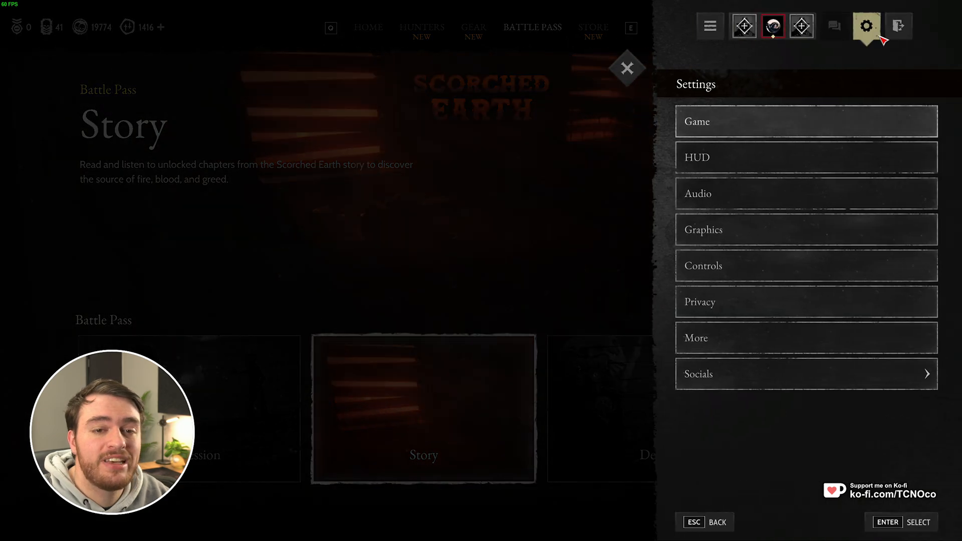
{"action": "mouse_move", "coordinate": [805, 127]}
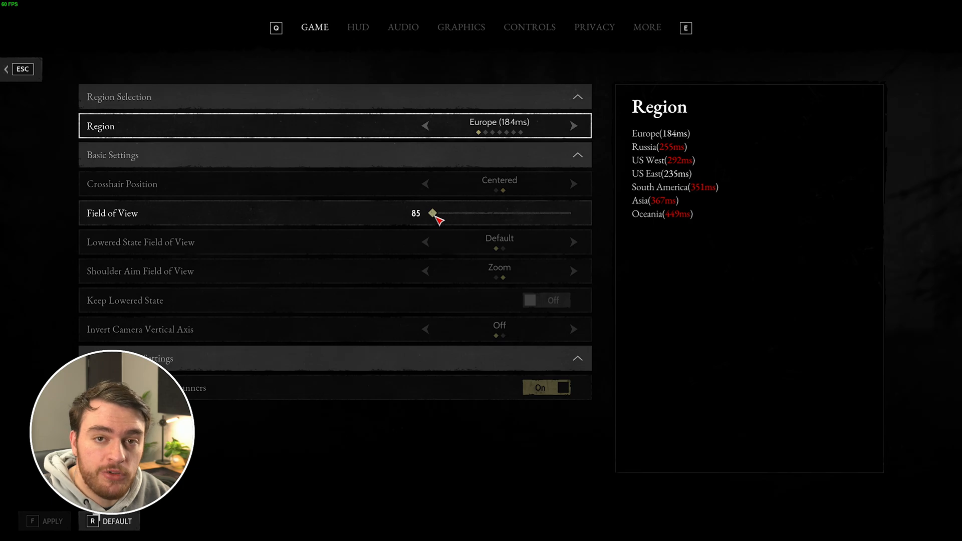
Step: Drag the Field of View slider from 85 up to 100
{"action": "left_click_drag", "start_coordinate": [433, 213], "coordinate": [505, 212]}
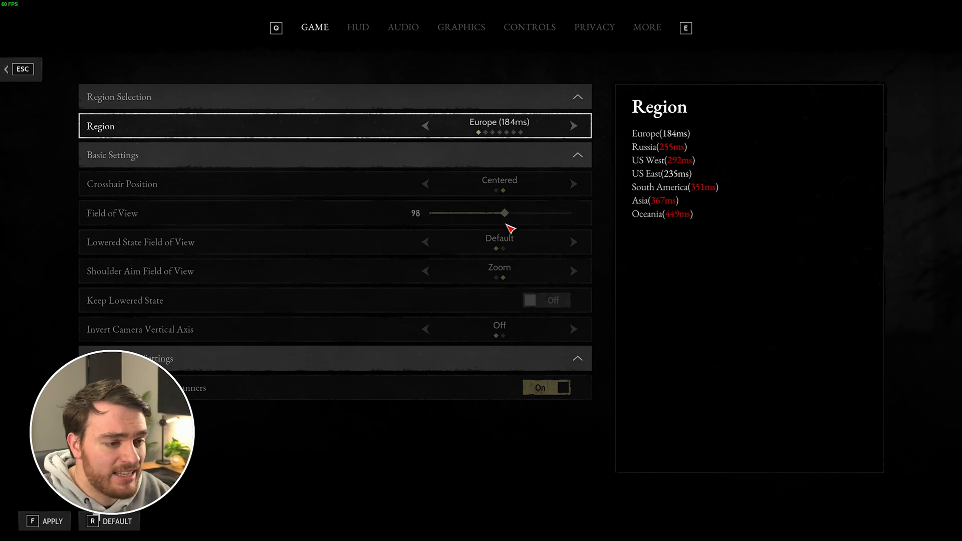
{"action": "left_click_drag", "start_coordinate": [505, 213], "coordinate": [512, 212]}
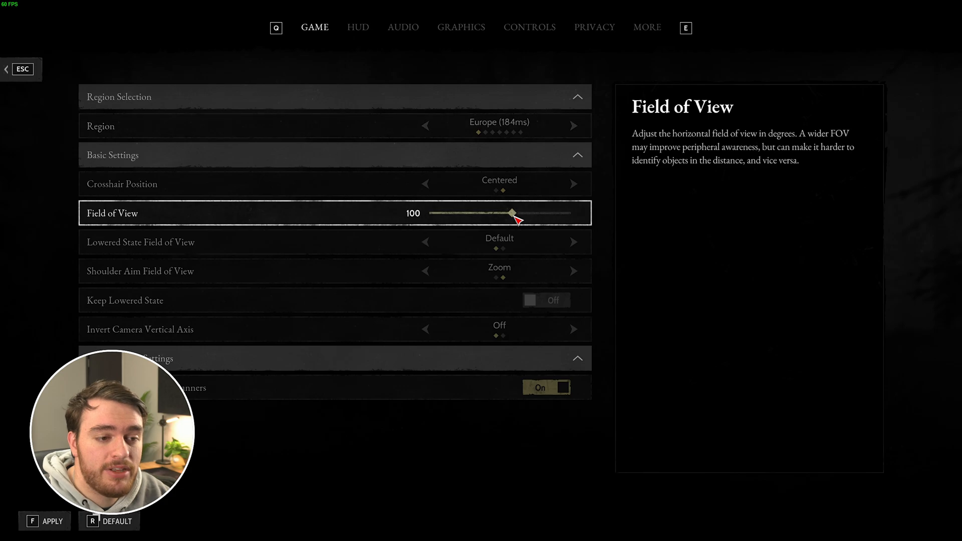
{"action": "mouse_move", "coordinate": [514, 222]}
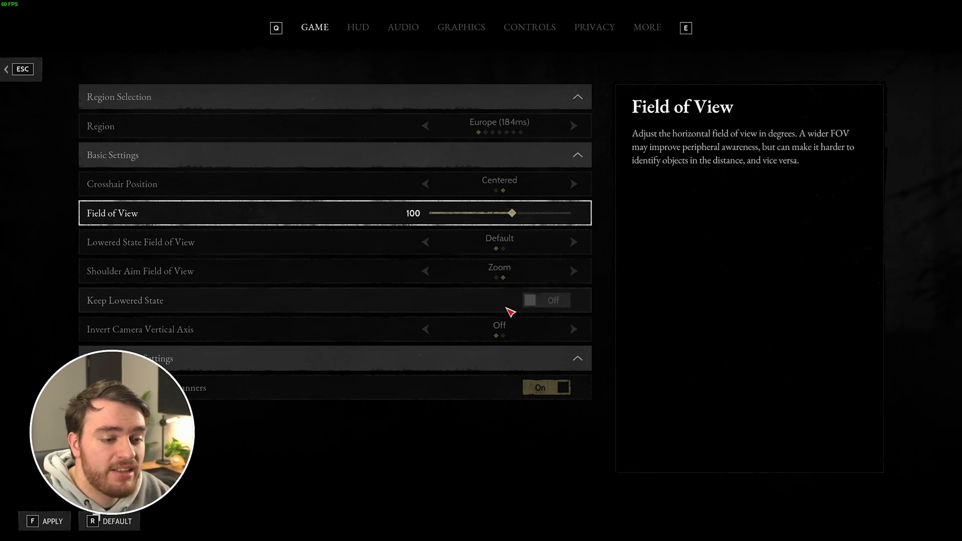
{"action": "mouse_move", "coordinate": [377, 26]}
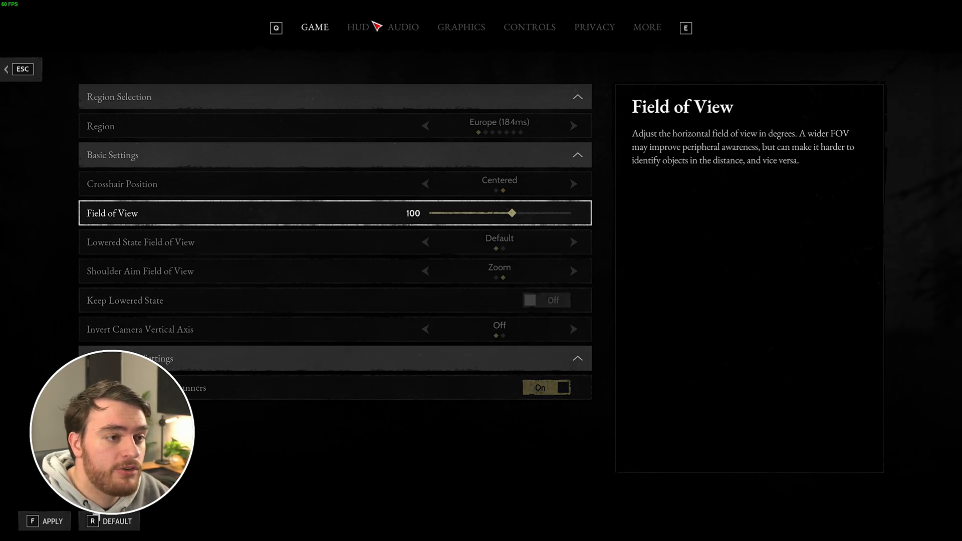
Step: Switch to the HUD settings listing the element opacity options at 100
{"action": "left_click", "coordinate": [358, 27]}
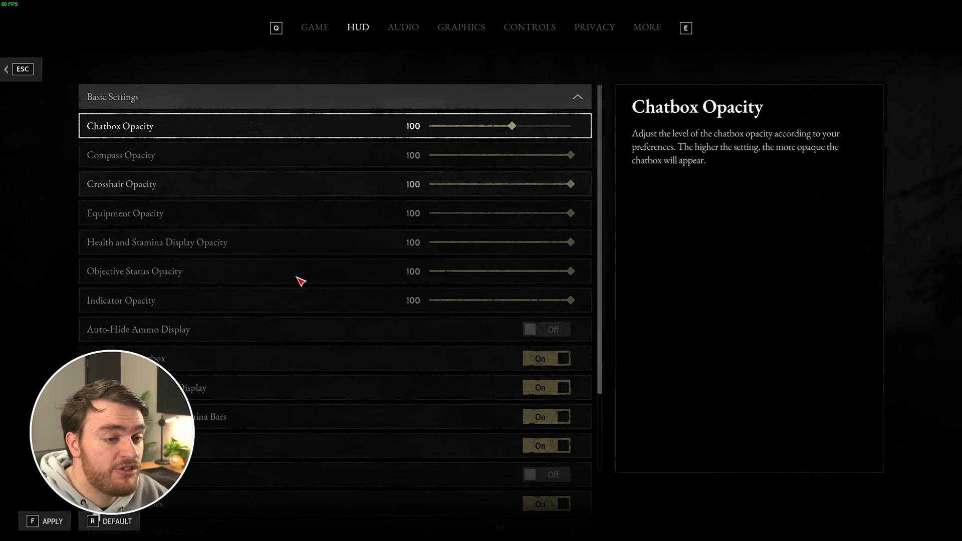
{"action": "mouse_move", "coordinate": [321, 211]}
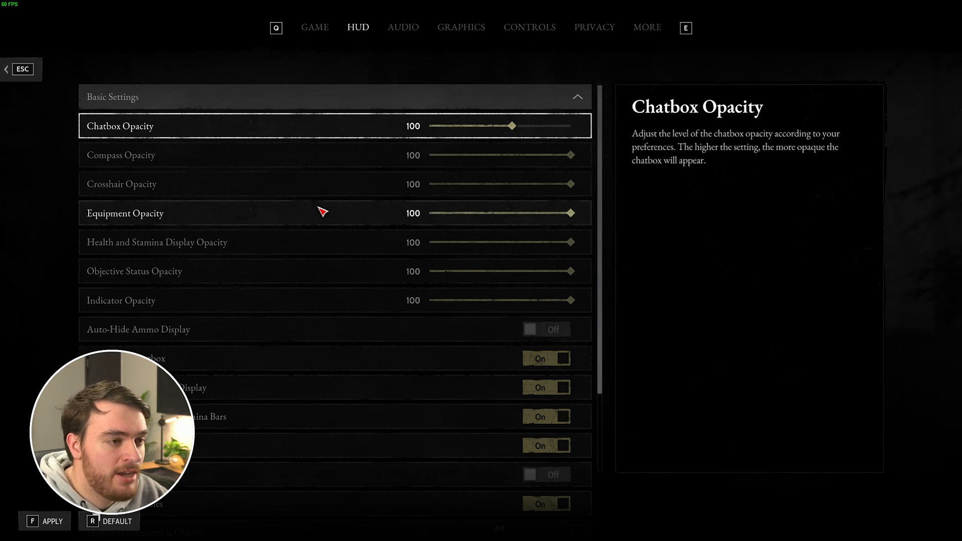
{"action": "mouse_move", "coordinate": [416, 28]}
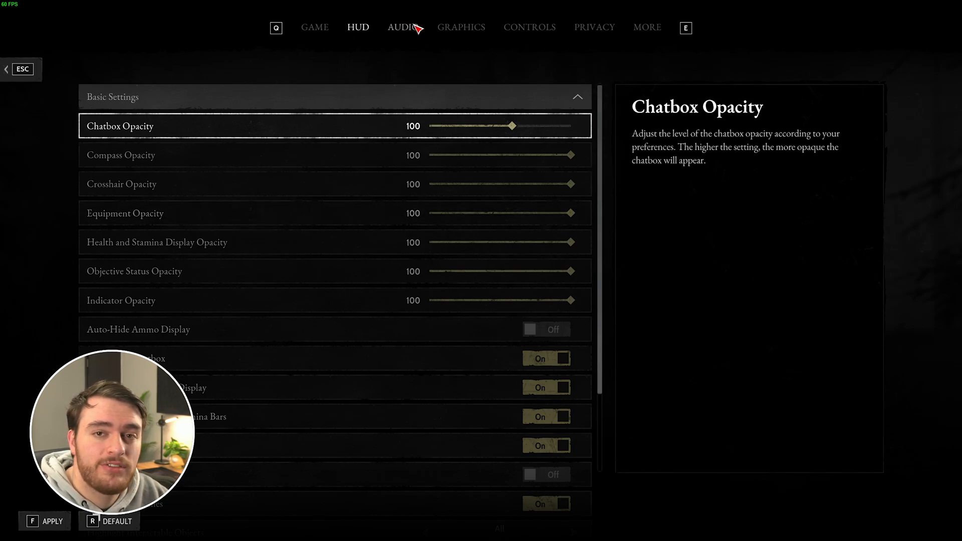
Step: Switch to the Audio settings with Headphones configuration and CrySpatial on
{"action": "left_click", "coordinate": [402, 27]}
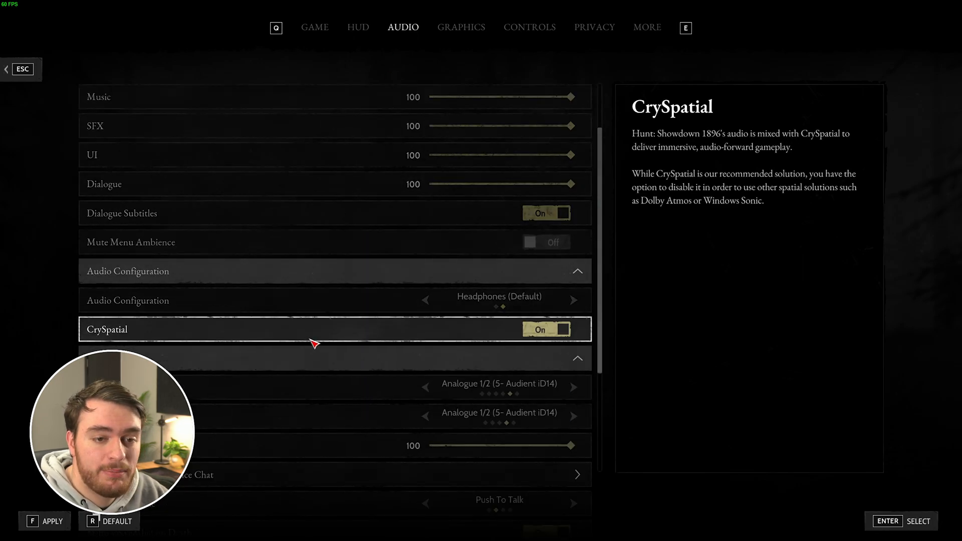
{"action": "mouse_move", "coordinate": [686, 223]}
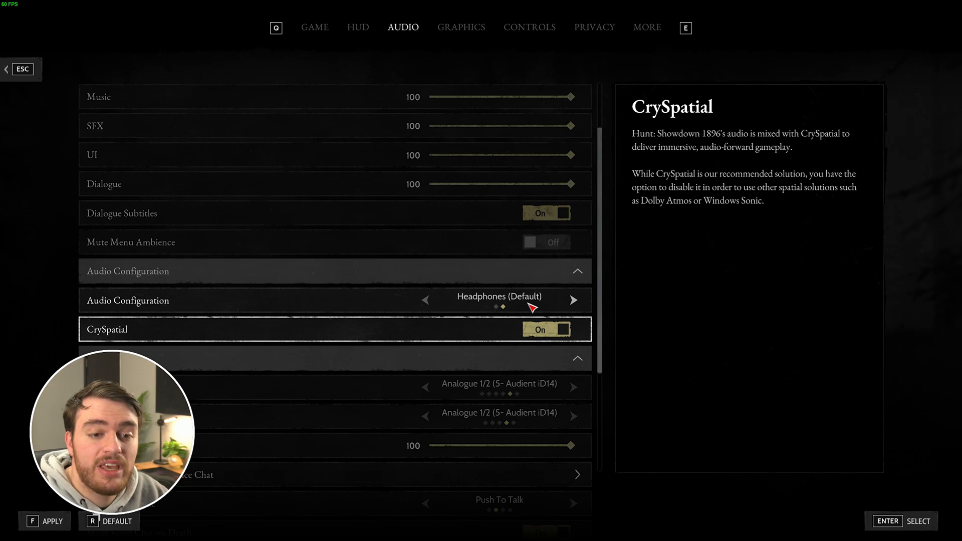
{"action": "mouse_move", "coordinate": [798, 205]}
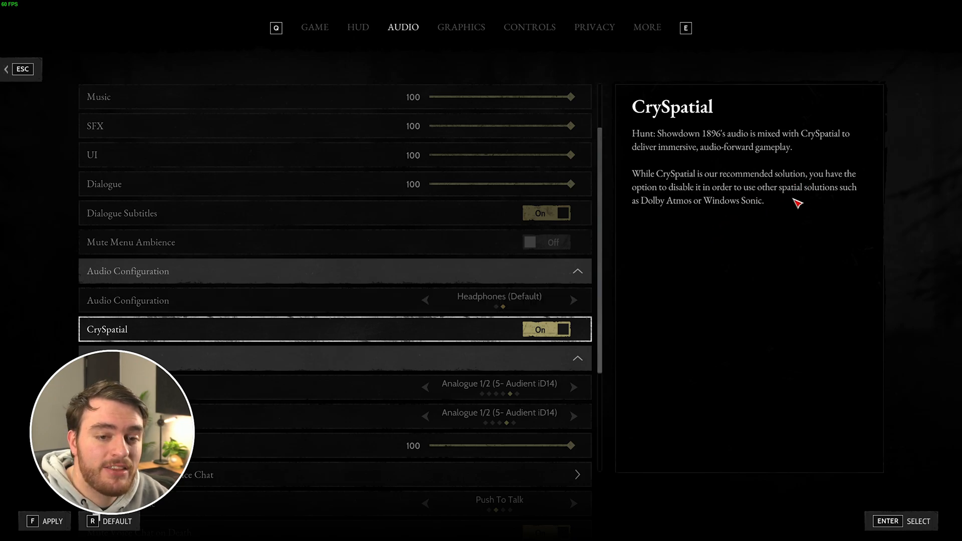
{"action": "mouse_move", "coordinate": [688, 212]}
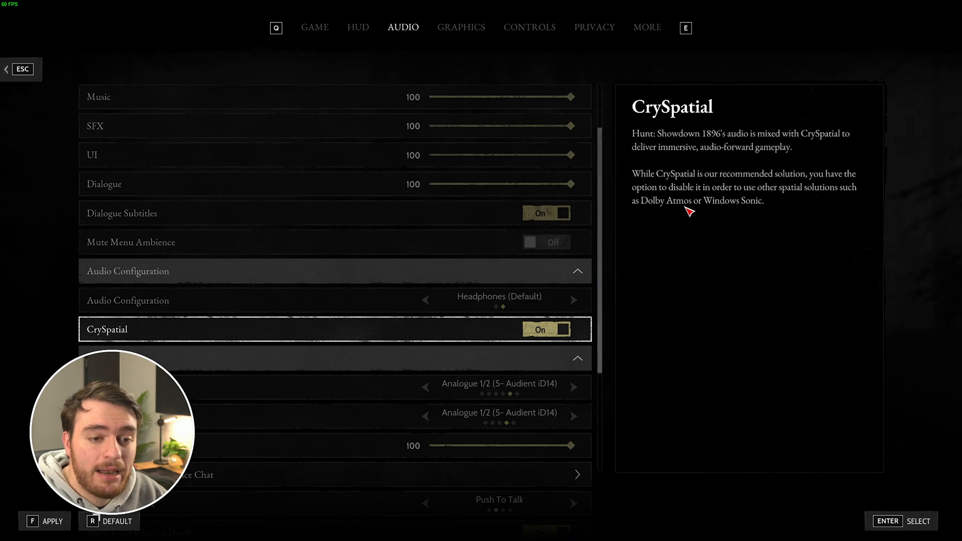
{"action": "mouse_move", "coordinate": [743, 214]}
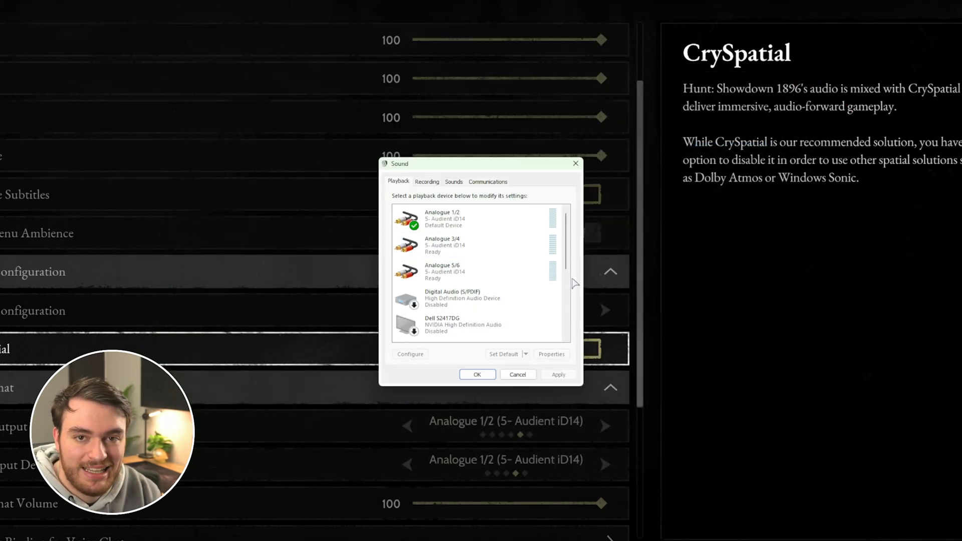
Step: Review Analogue 1/2 Properties Spatial sound formats: Off and Windows Sonic for Headphones
{"action": "left_click", "coordinate": [479, 218]}
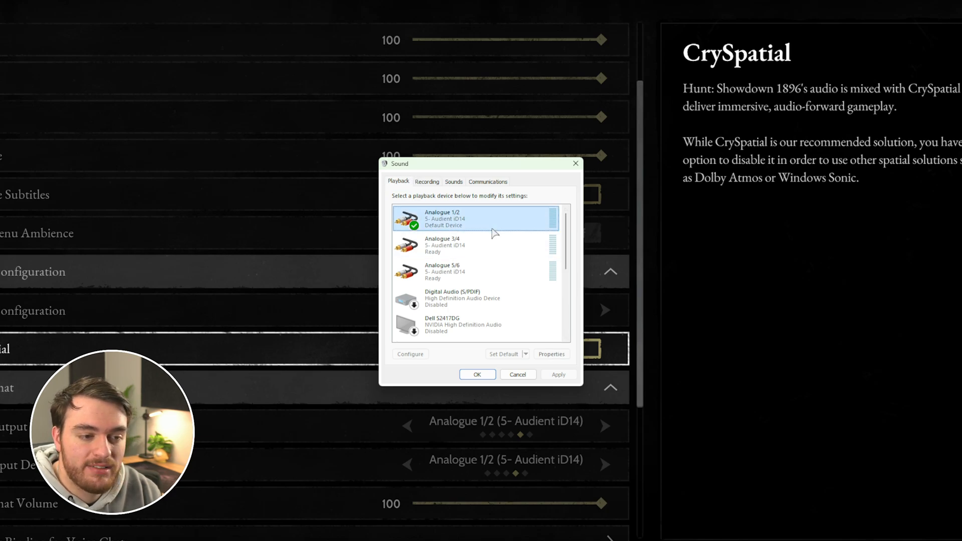
{"action": "left_click", "coordinate": [551, 353]}
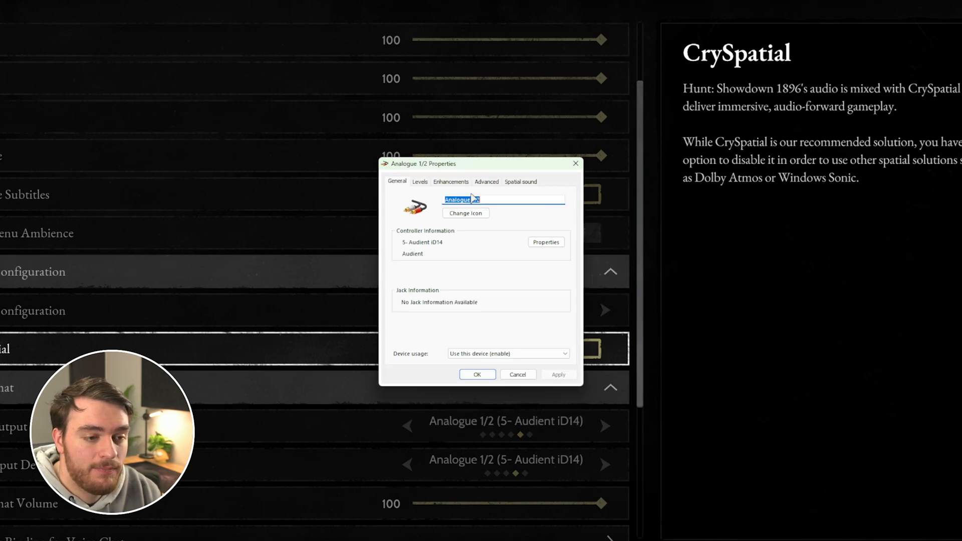
{"action": "left_click", "coordinate": [520, 181]}
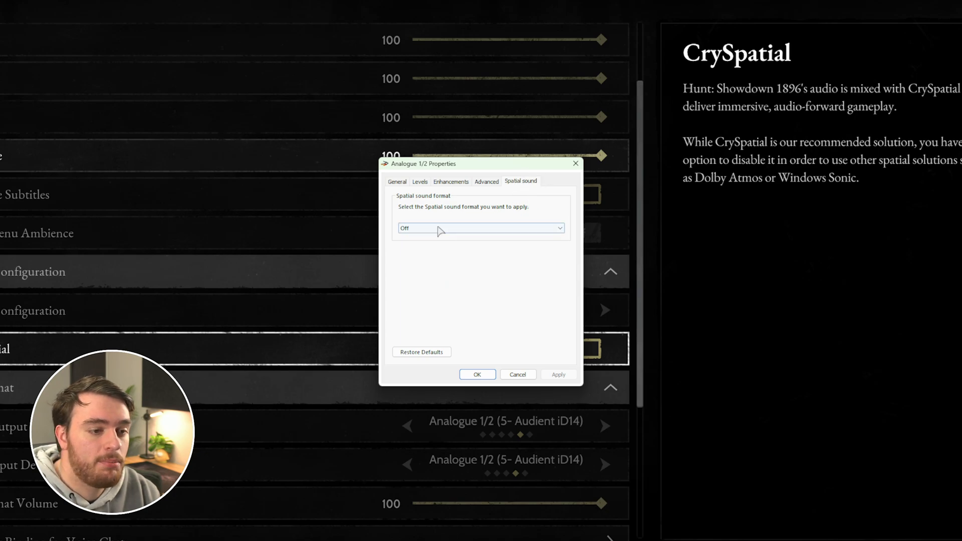
{"action": "left_click", "coordinate": [480, 228]}
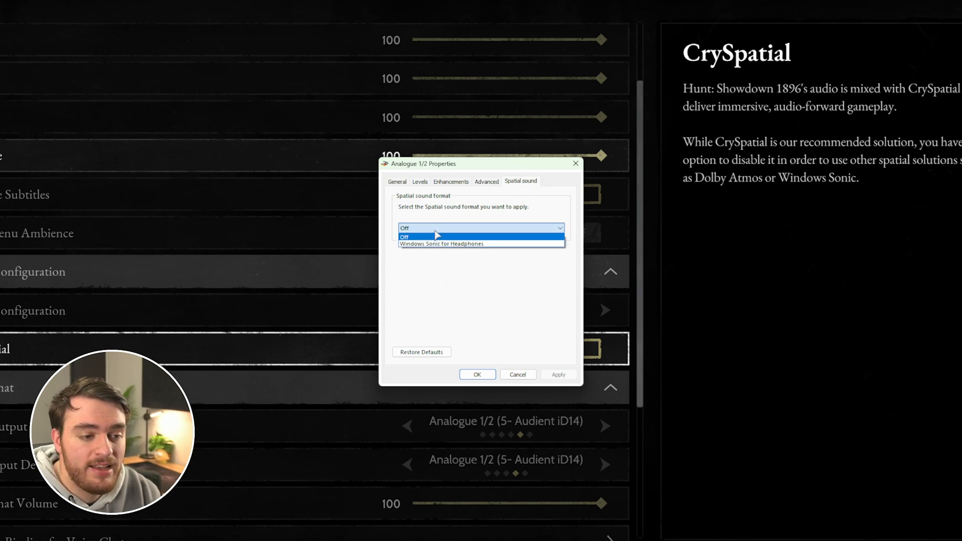
{"action": "mouse_move", "coordinate": [442, 243]}
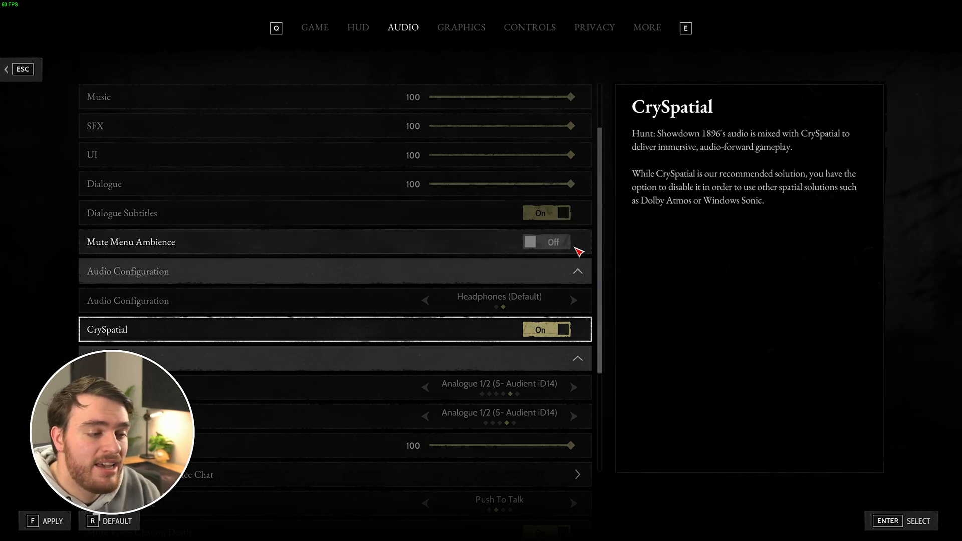
Step: Lower the UI sound effects volume from 100 to 50, then move on to Graphics
{"action": "scroll", "scroll_direction": "down", "scroll_amount": 3}
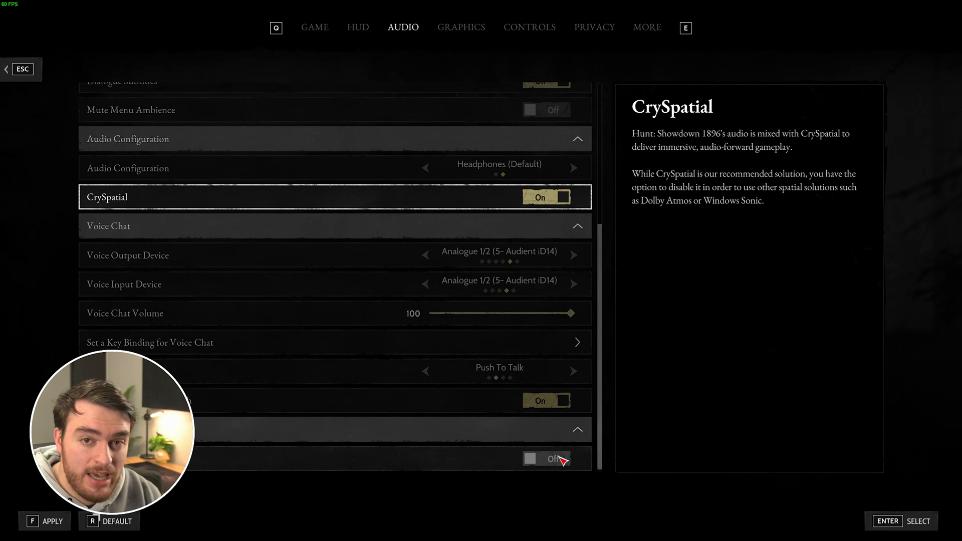
{"action": "mouse_move", "coordinate": [558, 466]}
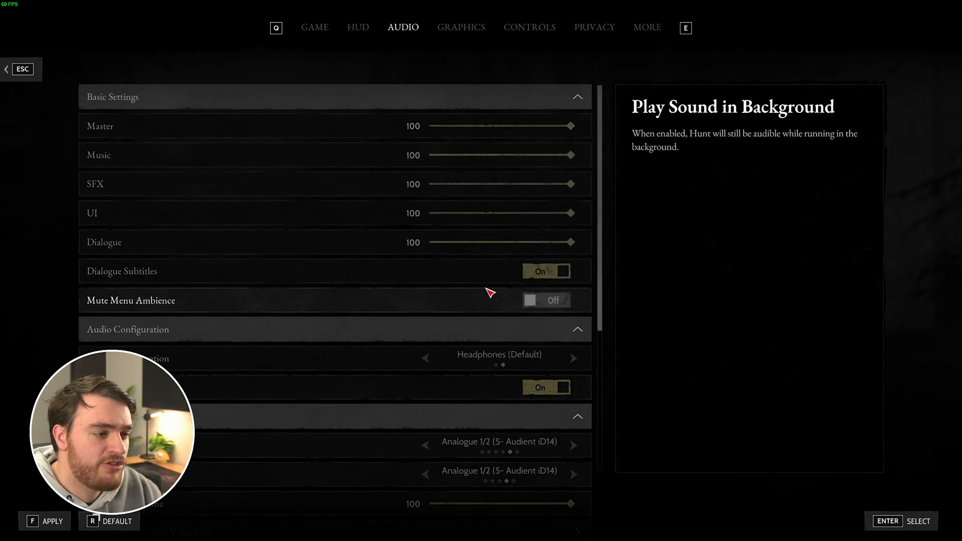
{"action": "mouse_move", "coordinate": [466, 198]}
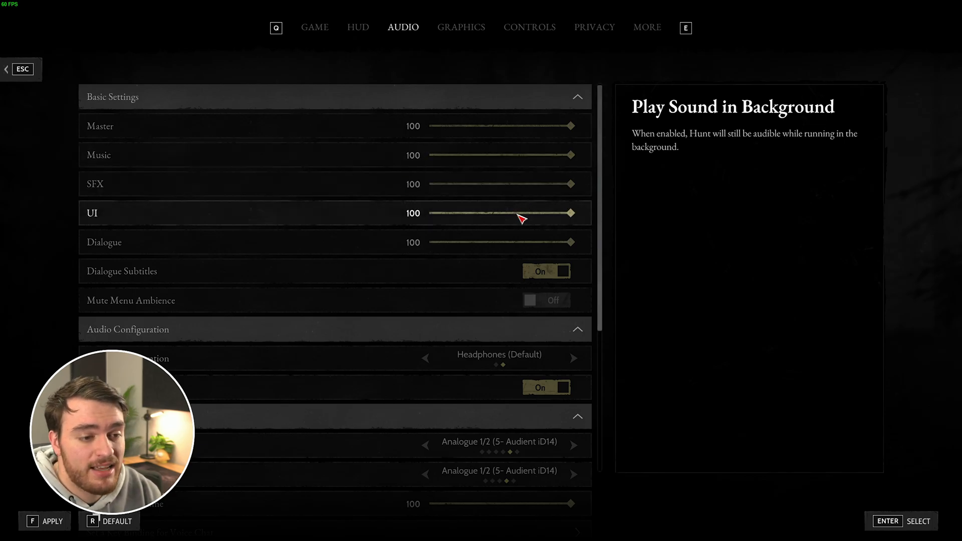
{"action": "left_click_drag", "start_coordinate": [571, 213], "coordinate": [485, 213]}
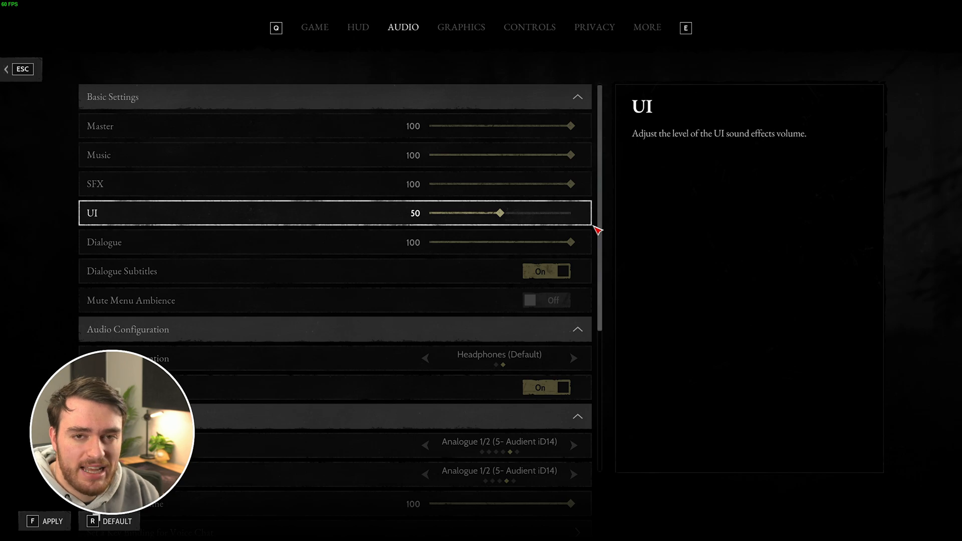
{"action": "mouse_move", "coordinate": [549, 123]}
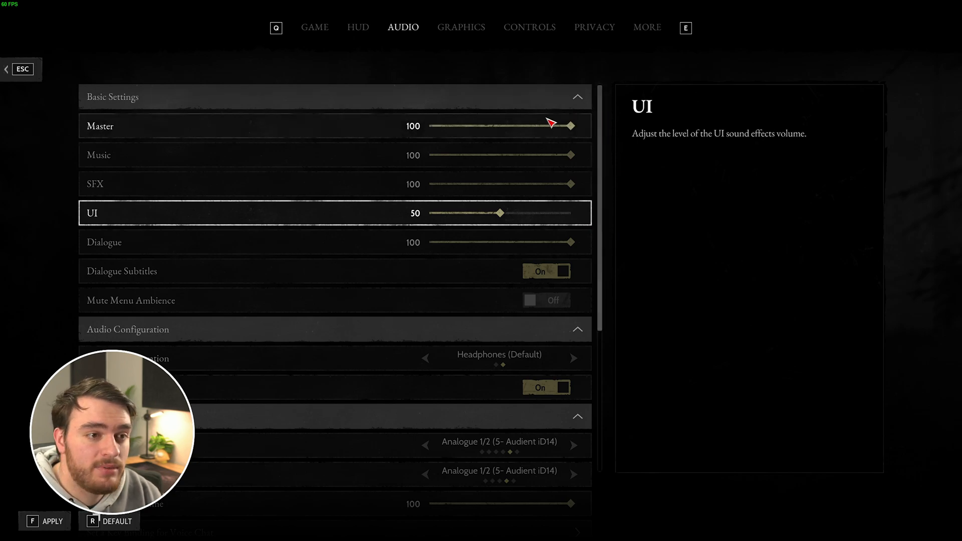
{"action": "left_click", "coordinate": [461, 27]}
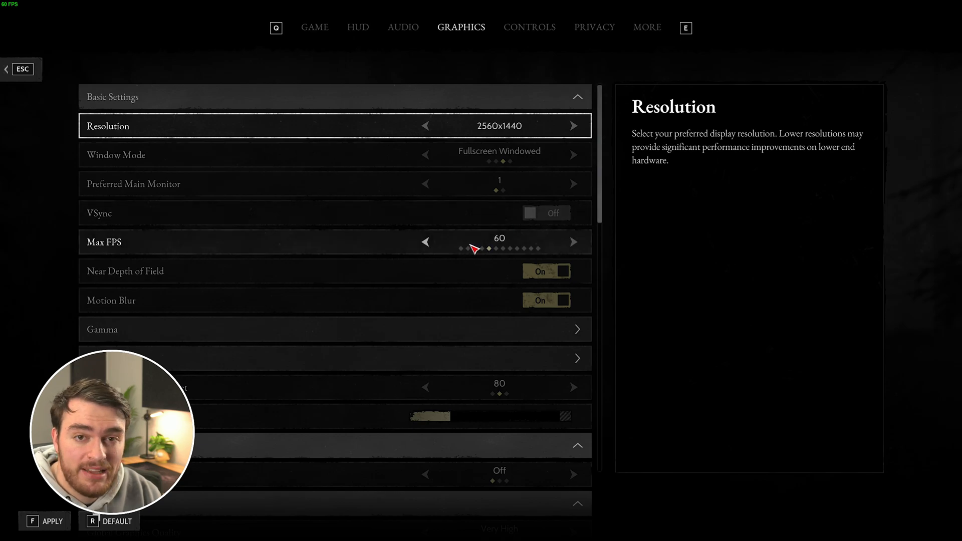
Step: Step Max FPS through 45, 120, 180 and other caps, settling it back at 60
{"action": "left_click", "coordinate": [425, 241]}
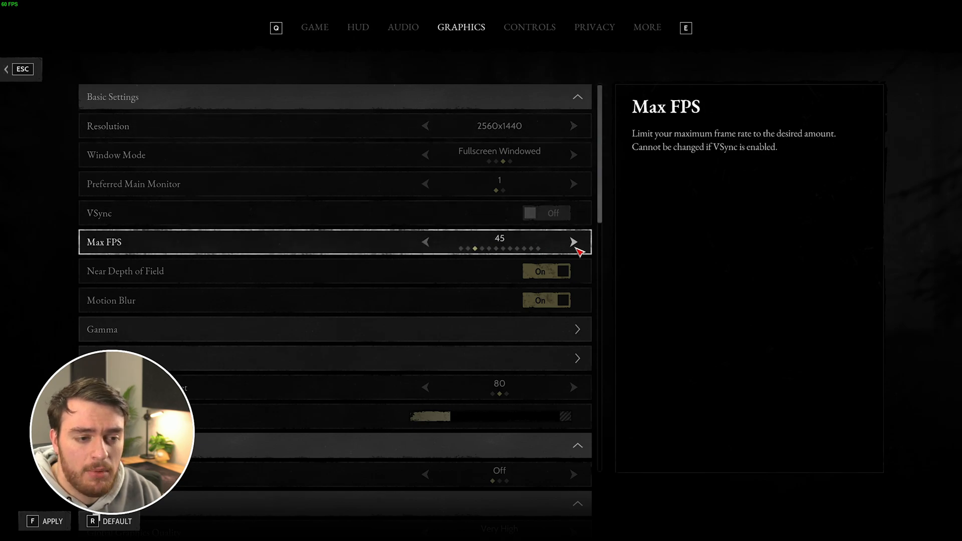
{"action": "left_click", "coordinate": [574, 242]}
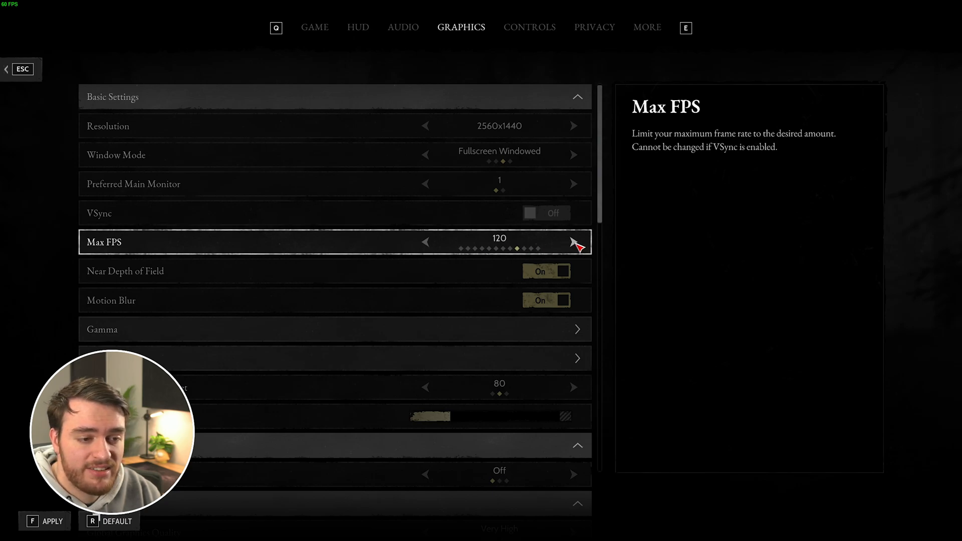
{"action": "left_click", "coordinate": [574, 241]}
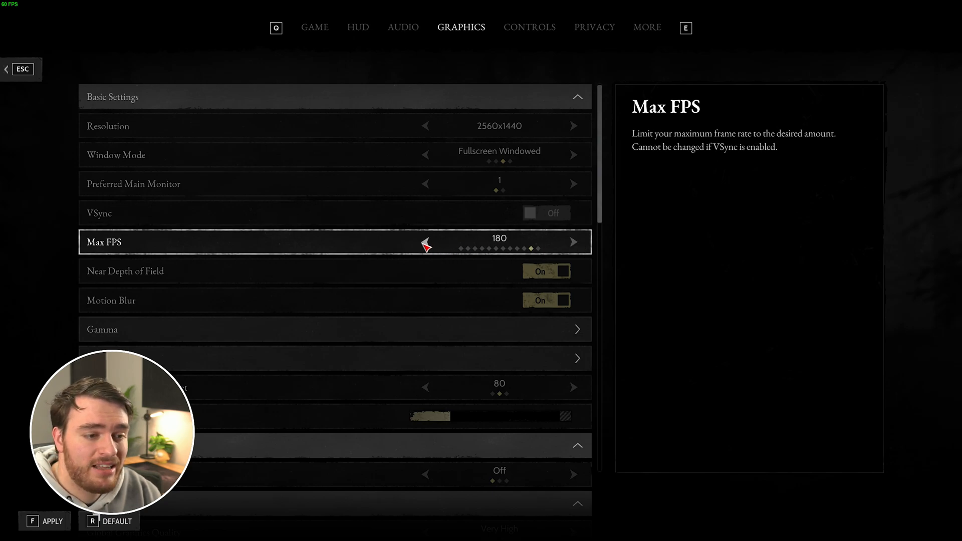
{"action": "left_click", "coordinate": [425, 242]}
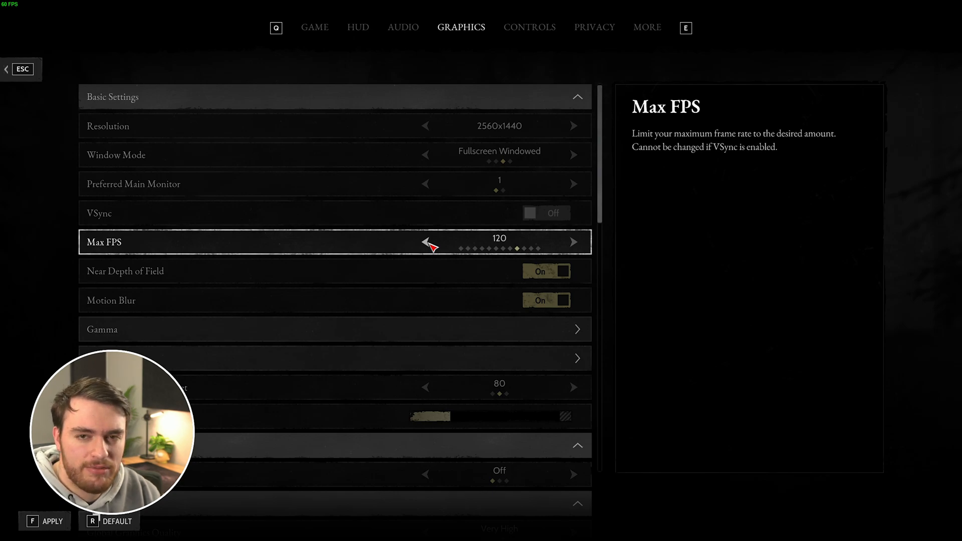
{"action": "left_click", "coordinate": [425, 242]}
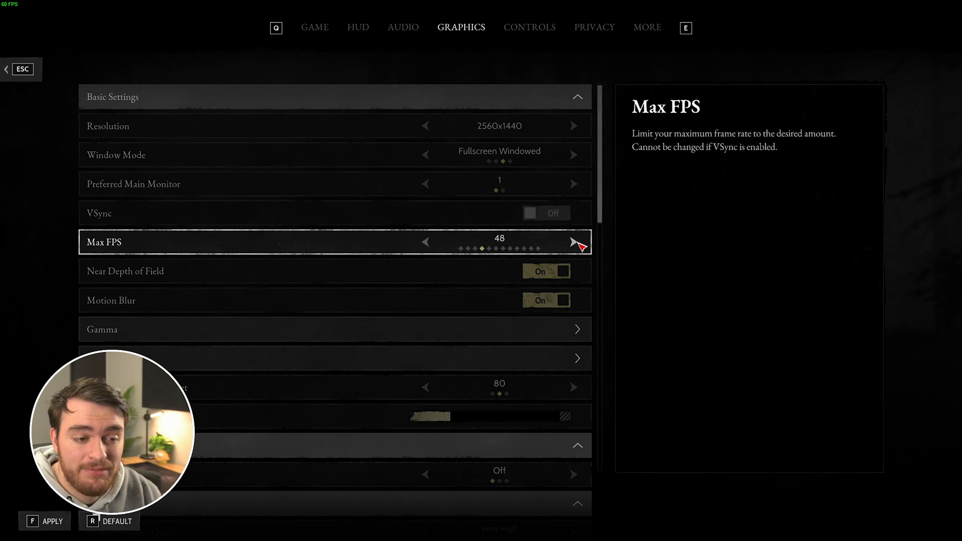
{"action": "left_click", "coordinate": [575, 242]}
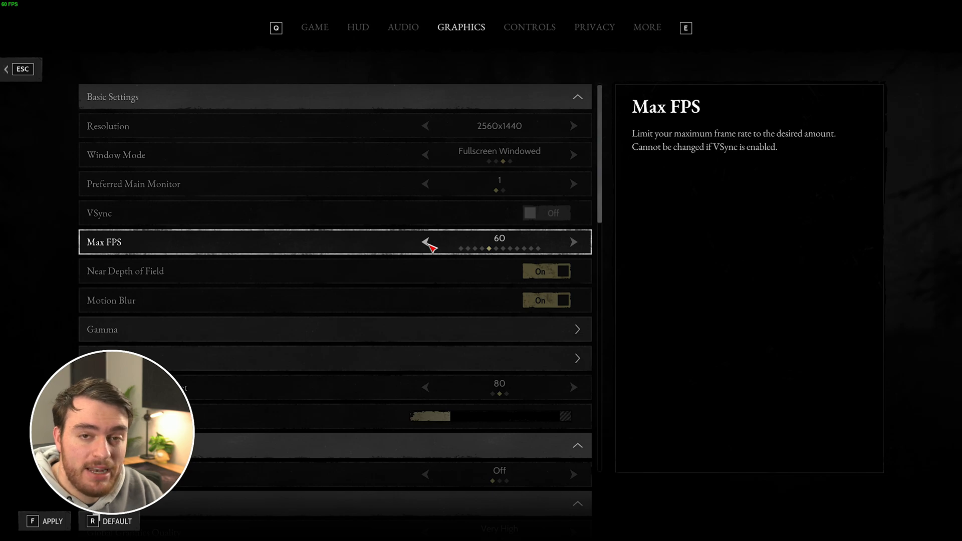
{"action": "left_click", "coordinate": [425, 241]}
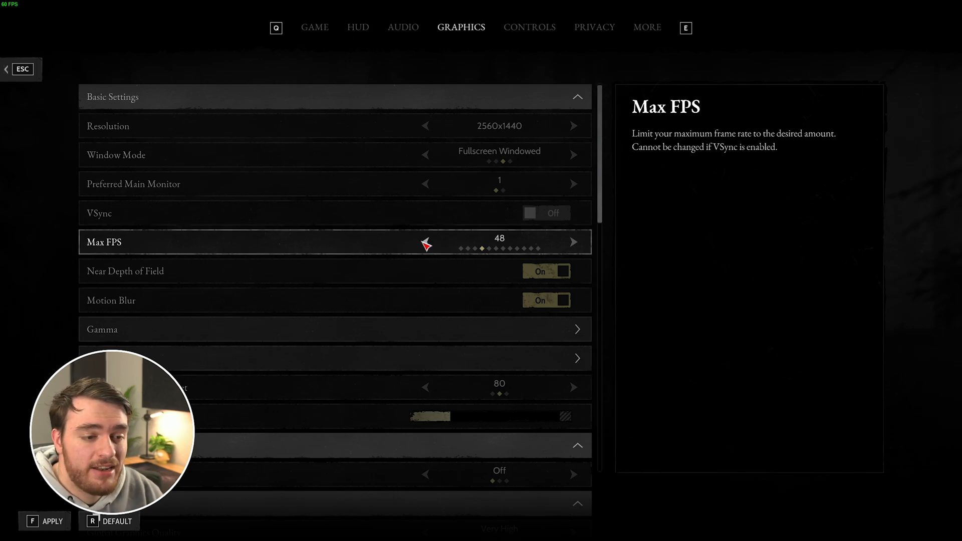
{"action": "left_click", "coordinate": [573, 241]}
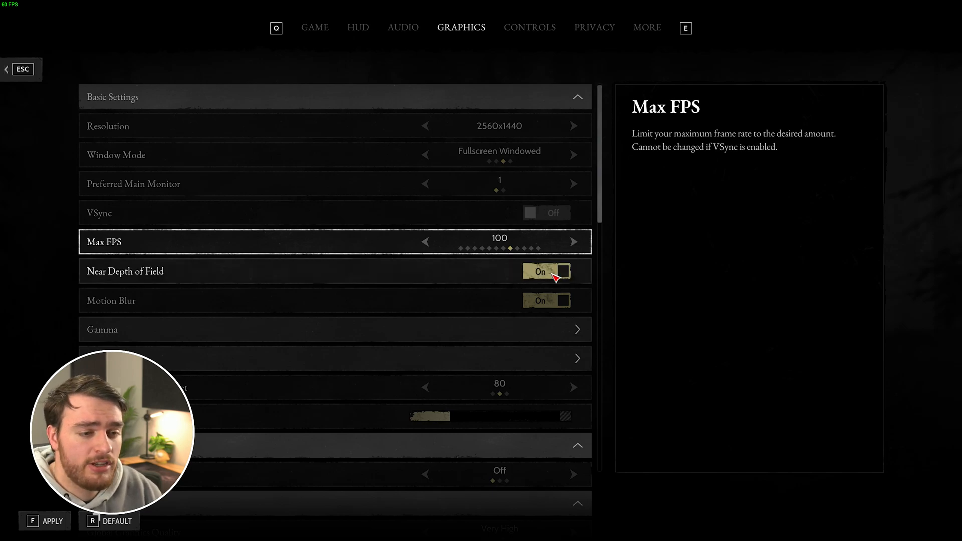
{"action": "mouse_move", "coordinate": [431, 240]}
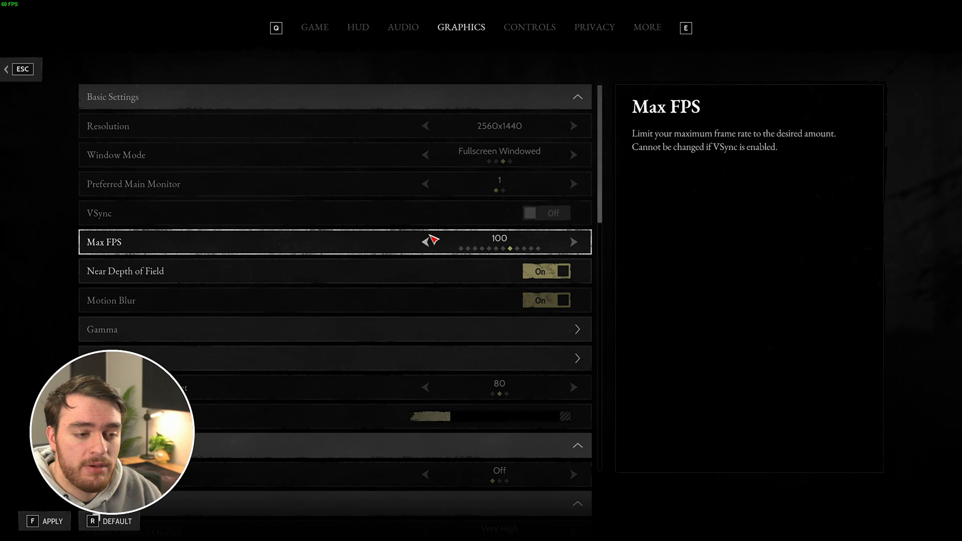
{"action": "left_click", "coordinate": [424, 241]}
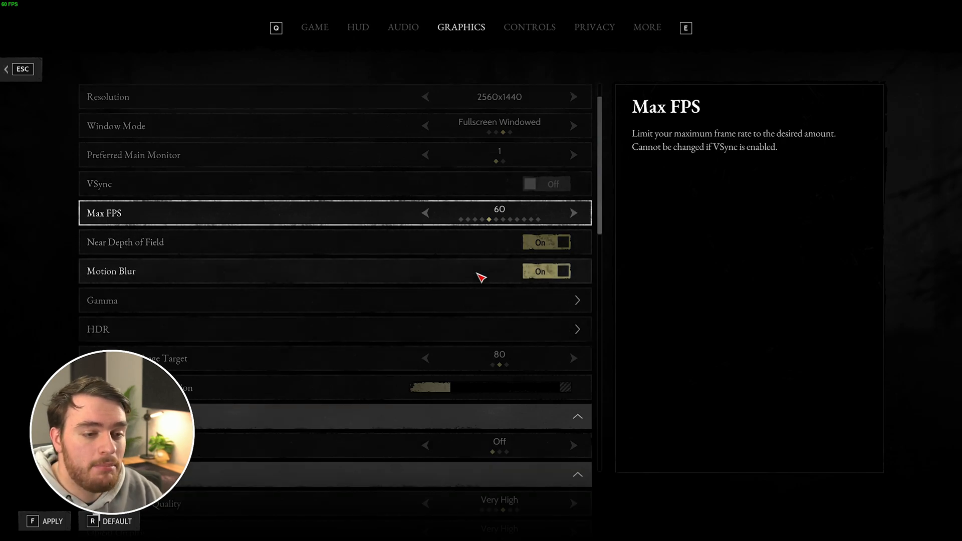
Step: Switch Near Depth of Field to Off, leaving Motion Blur also Off
{"action": "left_click", "coordinate": [545, 241]}
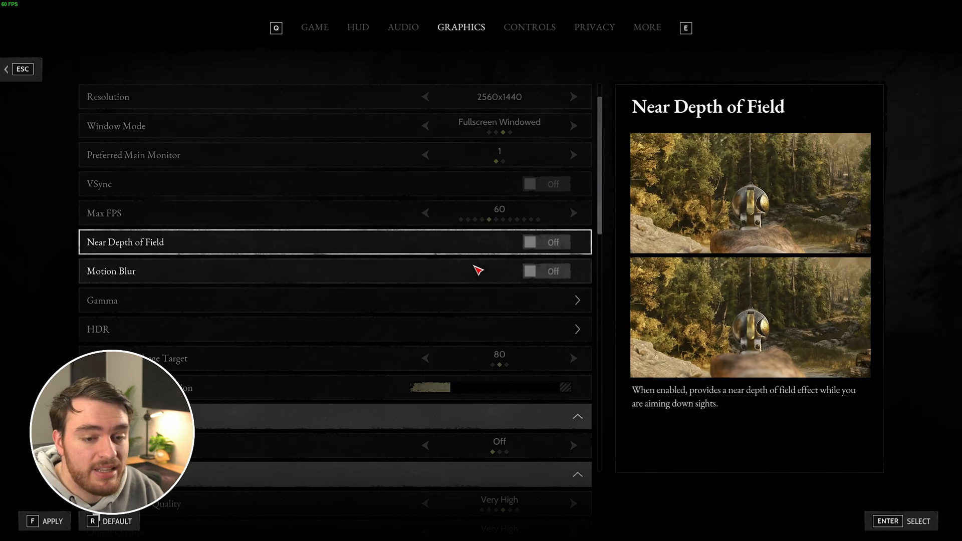
{"action": "mouse_move", "coordinate": [522, 247]}
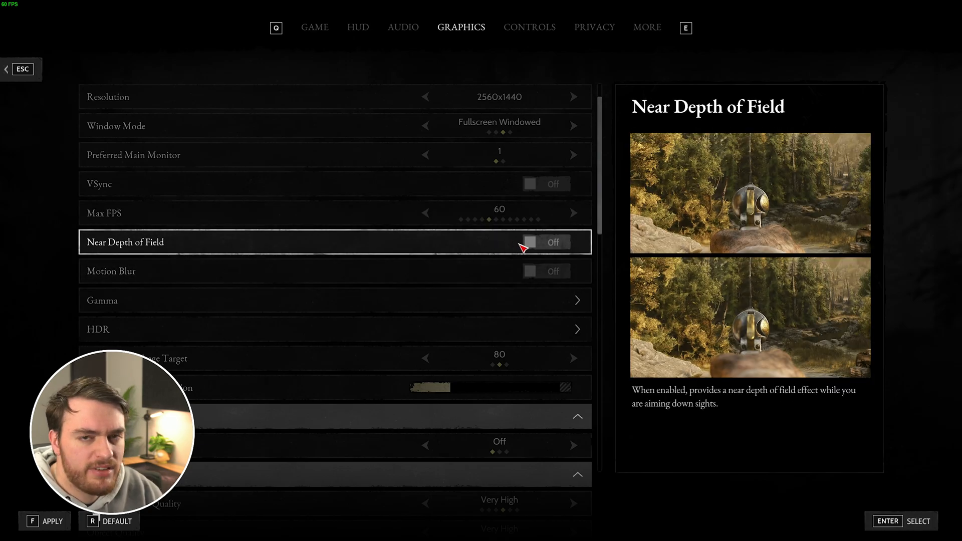
{"action": "mouse_move", "coordinate": [395, 245]}
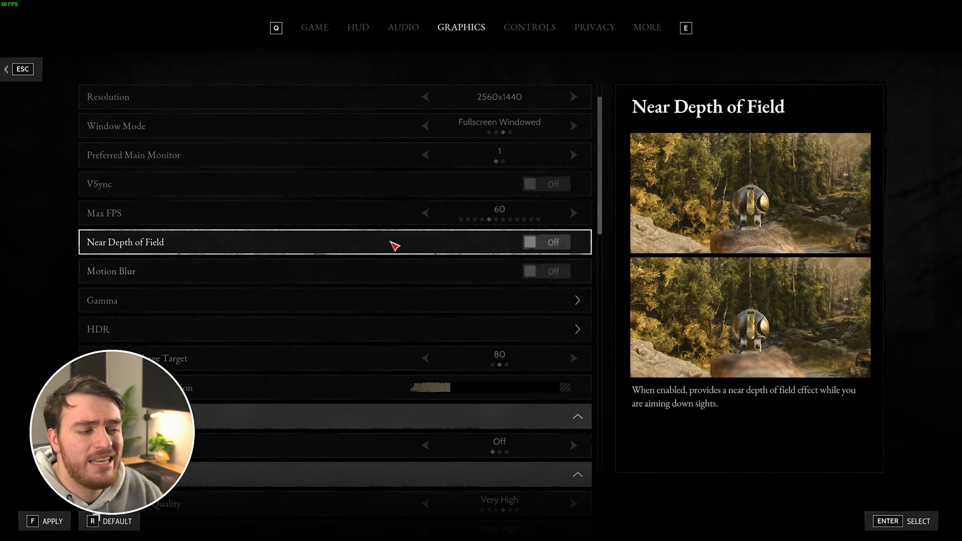
{"action": "mouse_move", "coordinate": [776, 404]}
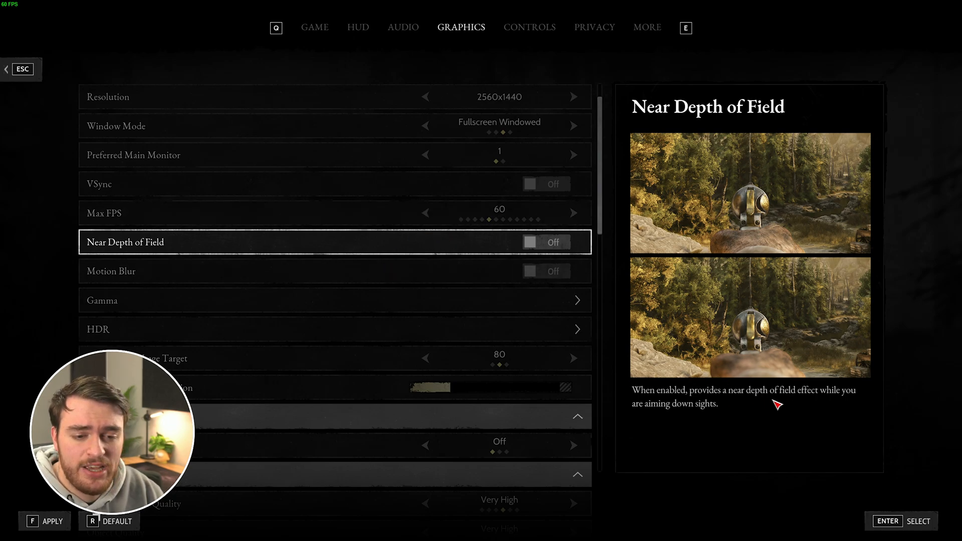
{"action": "mouse_move", "coordinate": [760, 303]}
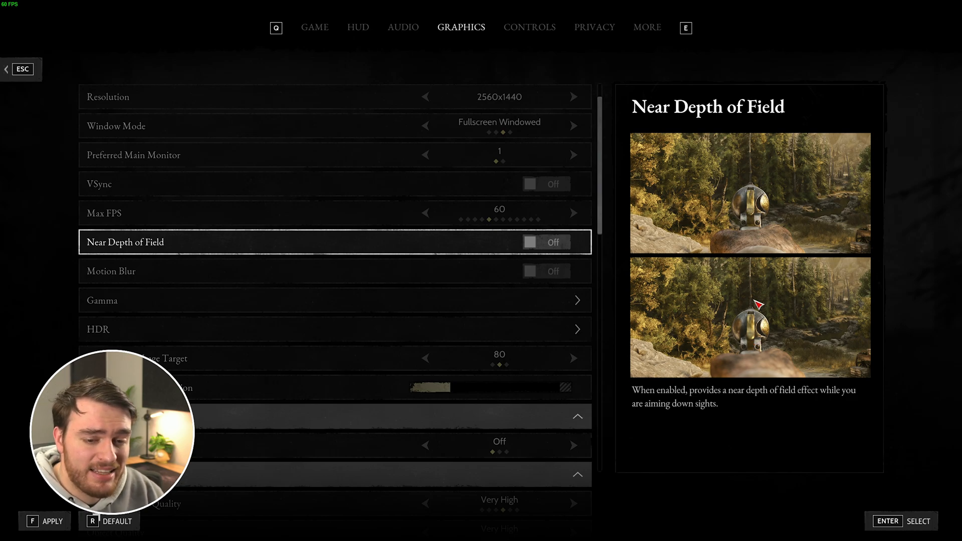
{"action": "mouse_move", "coordinate": [687, 349]}
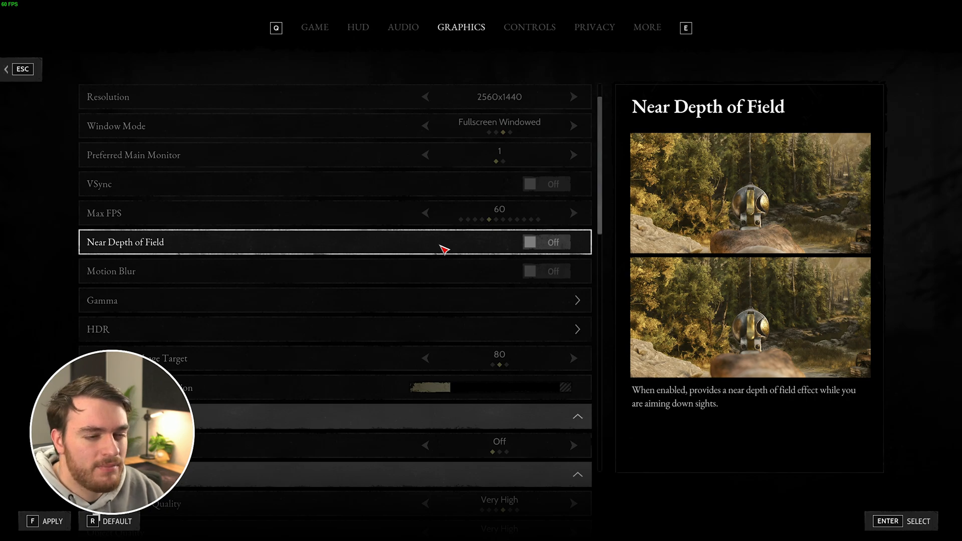
{"action": "mouse_move", "coordinate": [451, 262]}
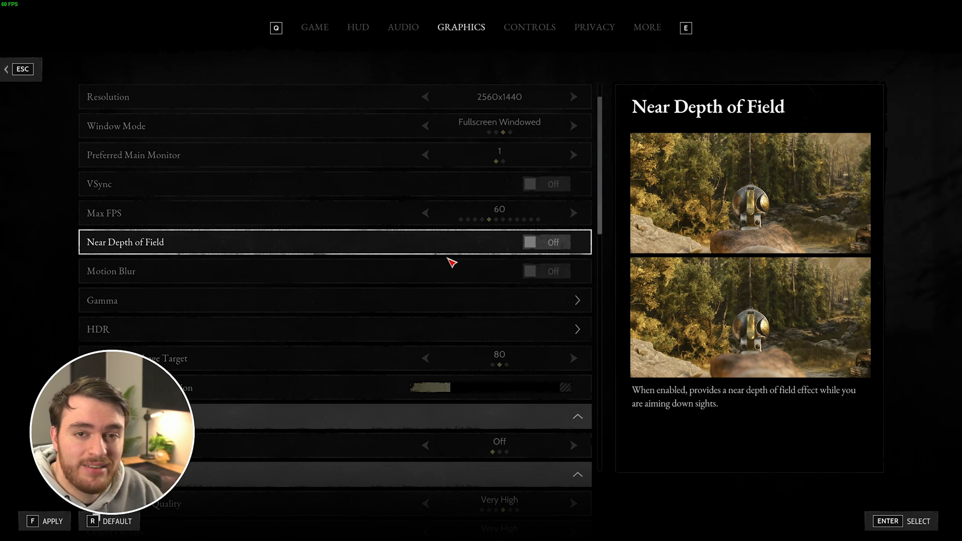
{"action": "mouse_move", "coordinate": [393, 314]}
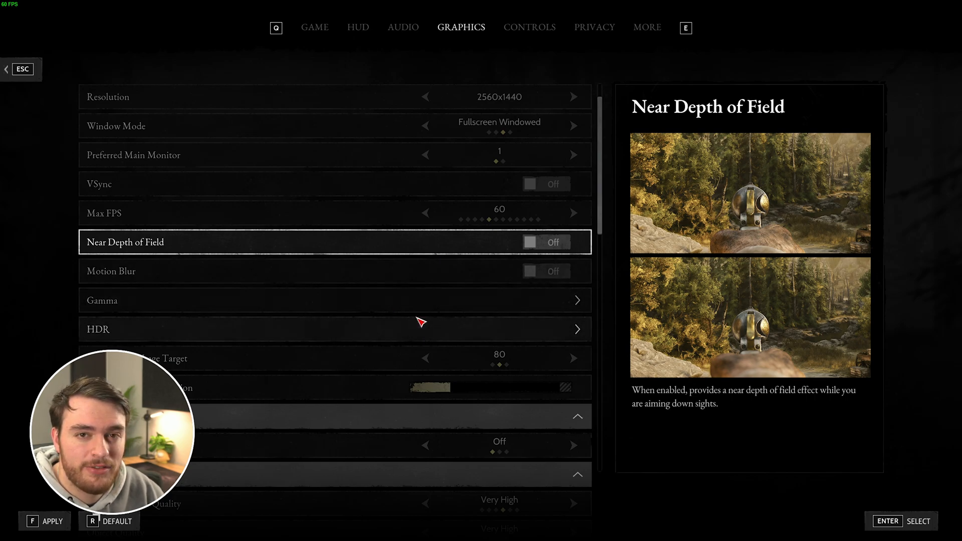
{"action": "mouse_move", "coordinate": [423, 325]}
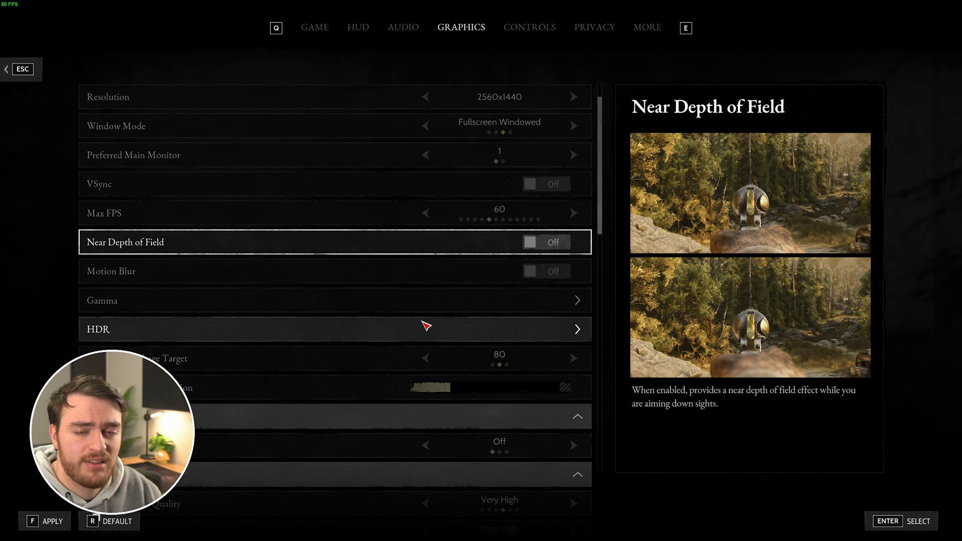
{"action": "mouse_move", "coordinate": [483, 323]}
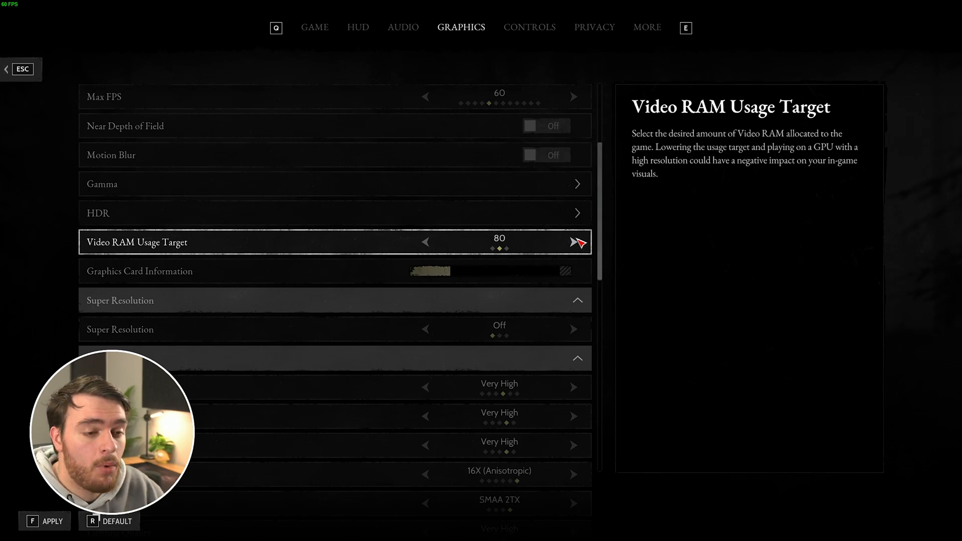
Step: Raise the Video RAM Usage Target from 80 to 90
{"action": "left_click", "coordinate": [573, 243]}
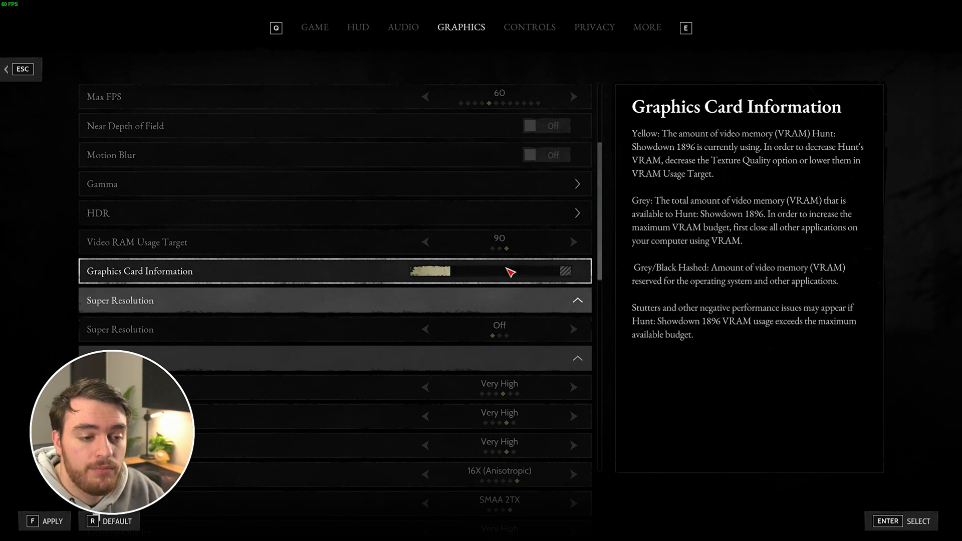
{"action": "scroll", "scroll_direction": "down", "scroll_amount": 3}
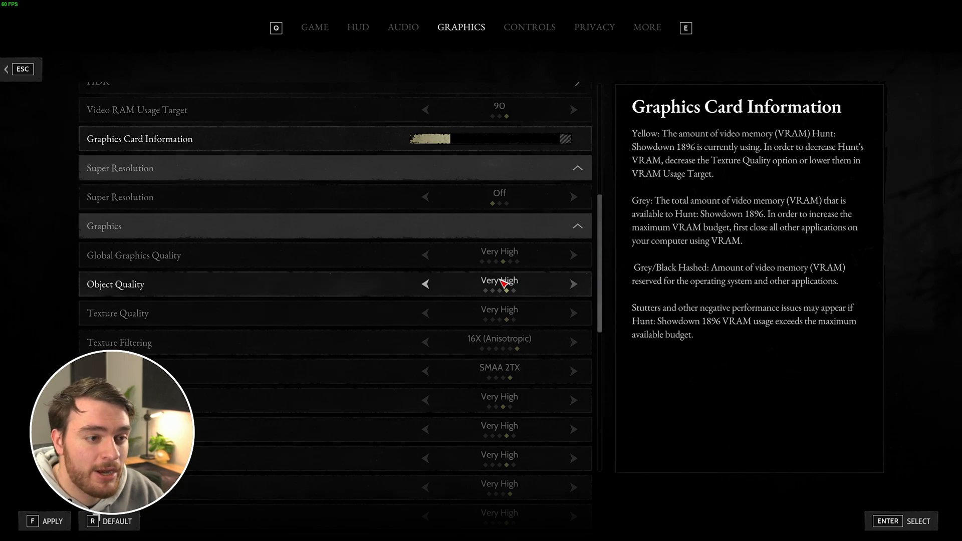
{"action": "mouse_move", "coordinate": [472, 204]}
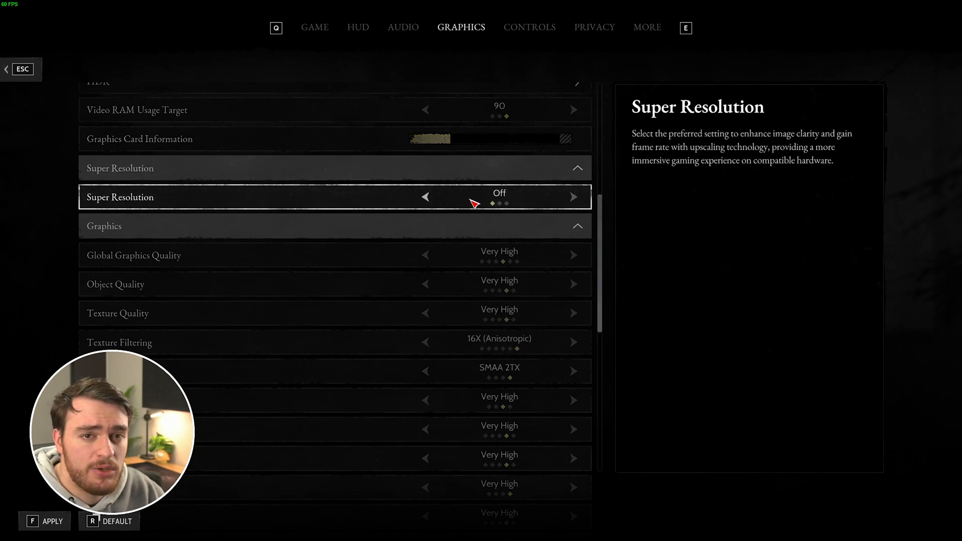
{"action": "left_click", "coordinate": [573, 197]}
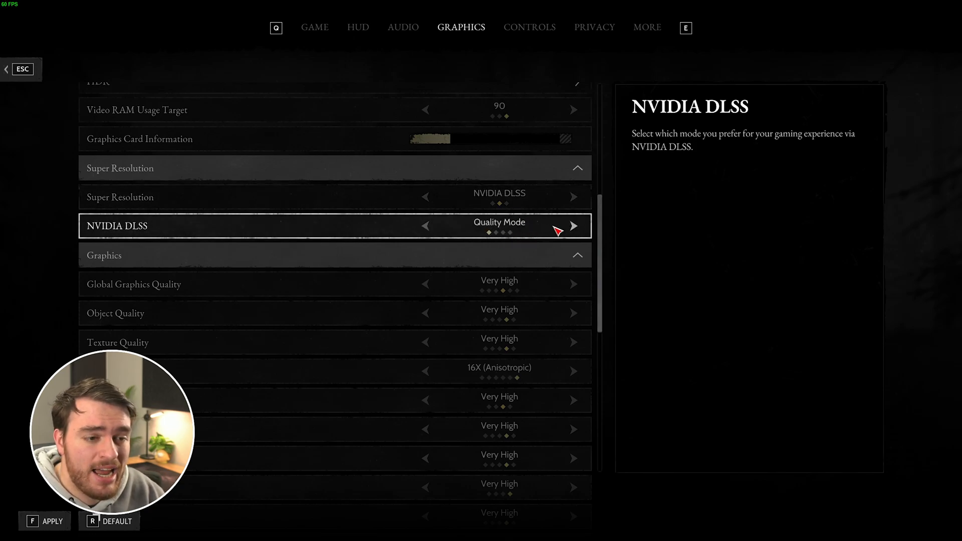
{"action": "left_click", "coordinate": [573, 225]}
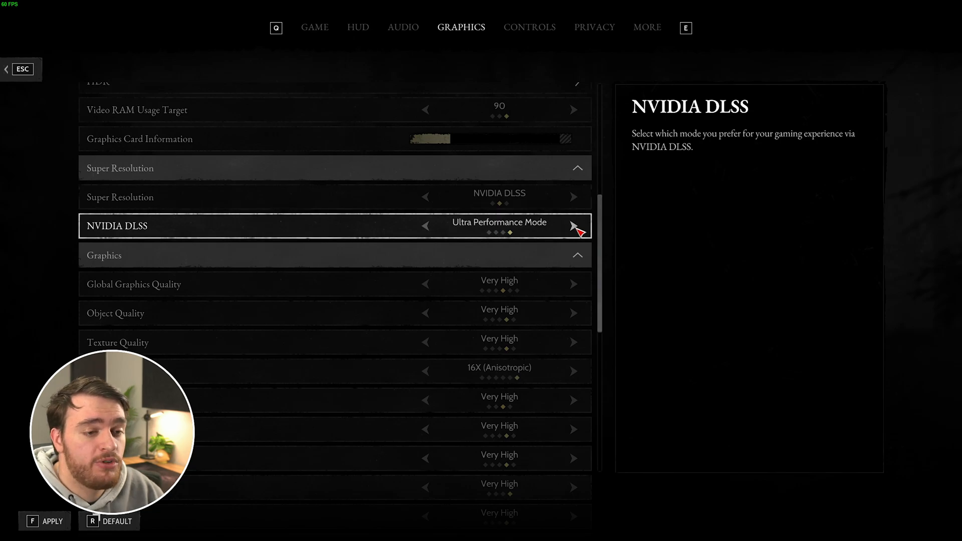
{"action": "left_click", "coordinate": [573, 226]}
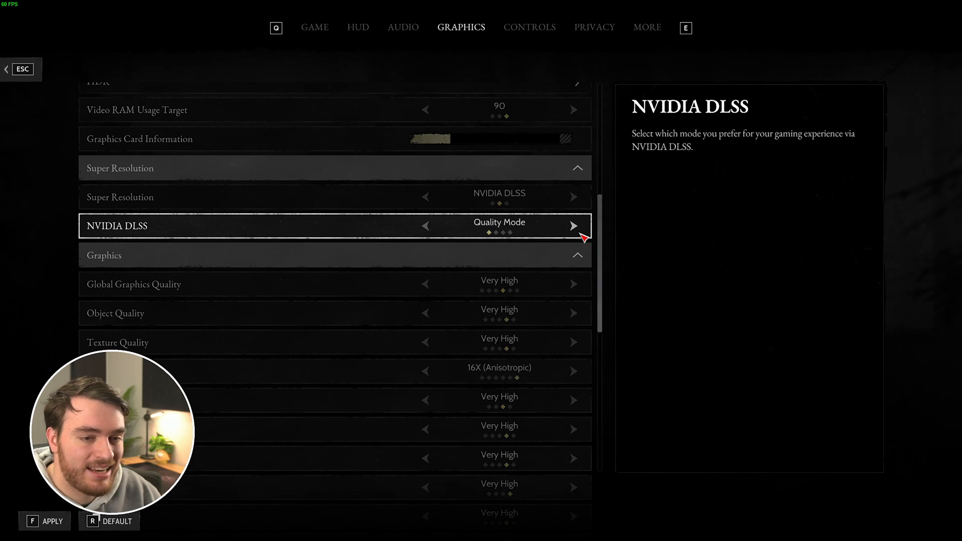
{"action": "mouse_move", "coordinate": [437, 300]}
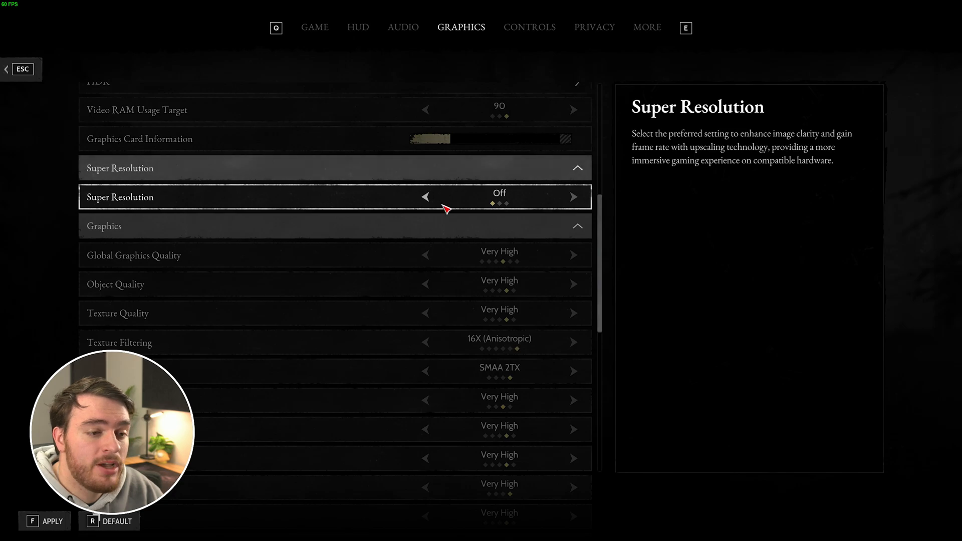
{"action": "mouse_move", "coordinate": [581, 199]}
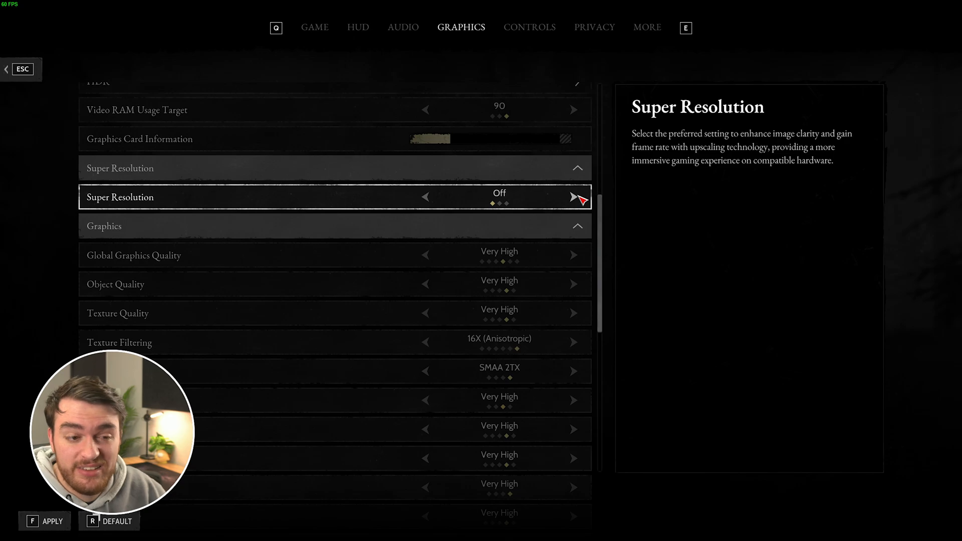
{"action": "left_click", "coordinate": [573, 197]}
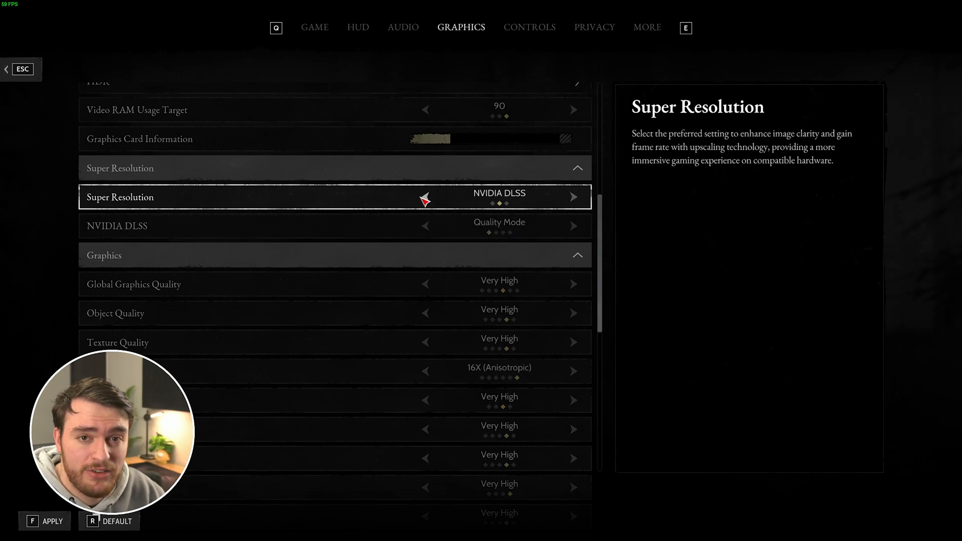
{"action": "left_click", "coordinate": [425, 198]}
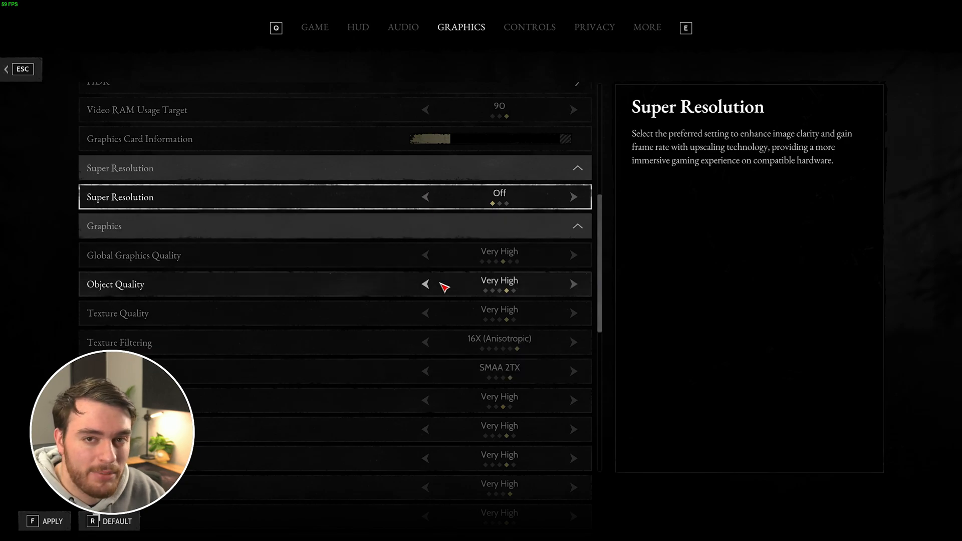
Step: Cycle Object Quality through Ultra and Medium to land on High, with Texture Quality at Ultra
{"action": "scroll", "scroll_direction": "down", "scroll_amount": 3}
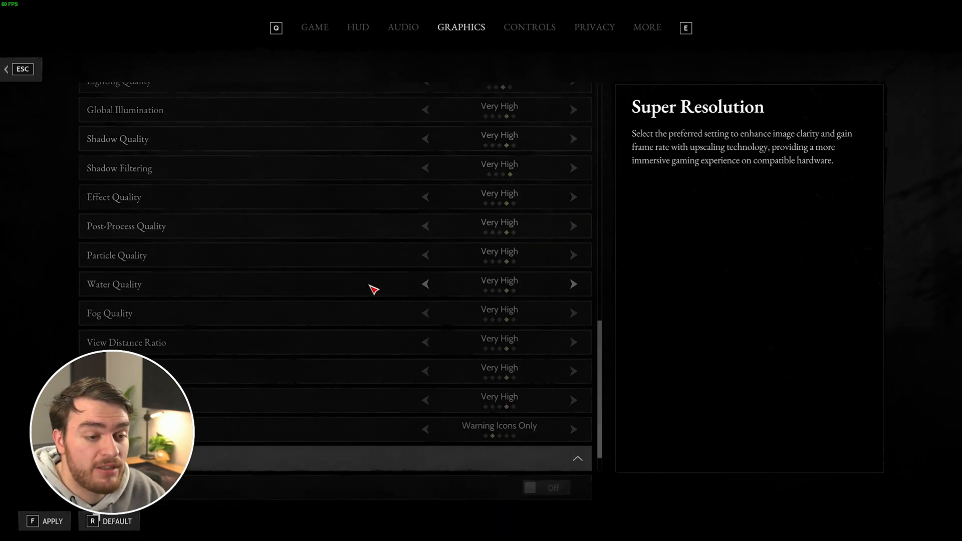
{"action": "mouse_move", "coordinate": [358, 371]}
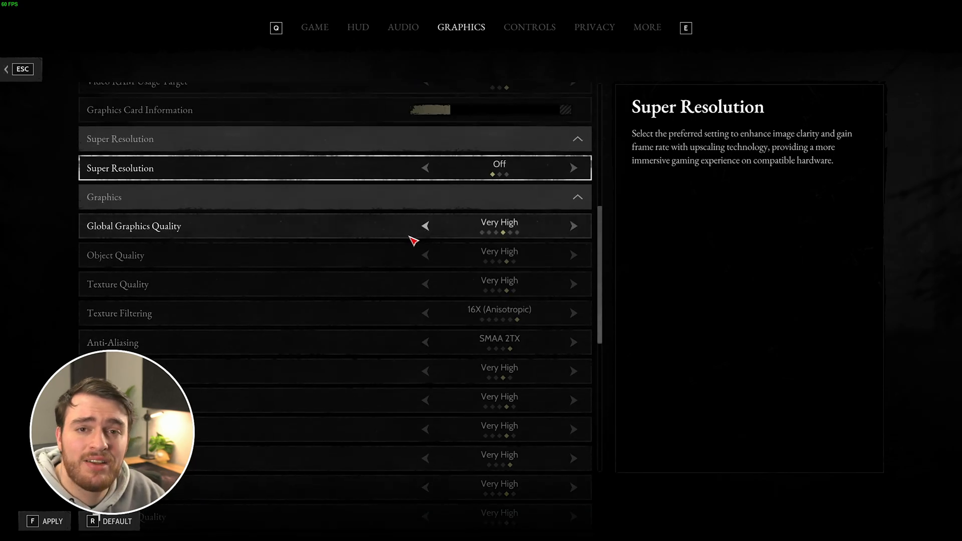
{"action": "mouse_move", "coordinate": [430, 251]}
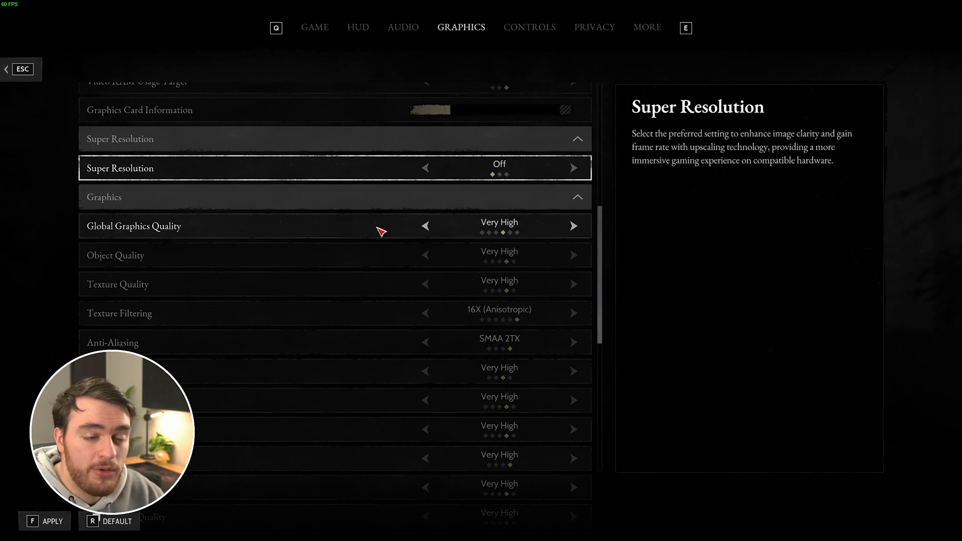
{"action": "mouse_move", "coordinate": [381, 225]}
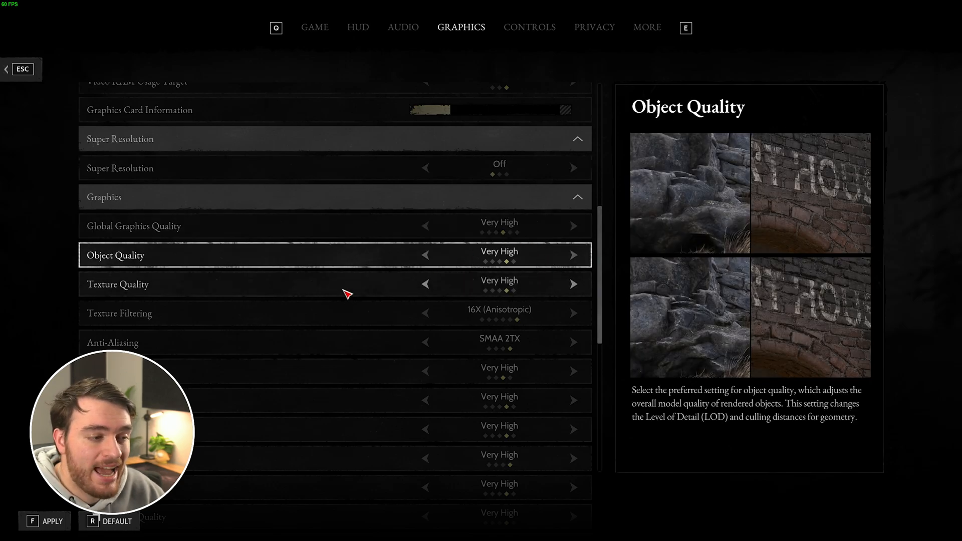
{"action": "mouse_move", "coordinate": [385, 291]}
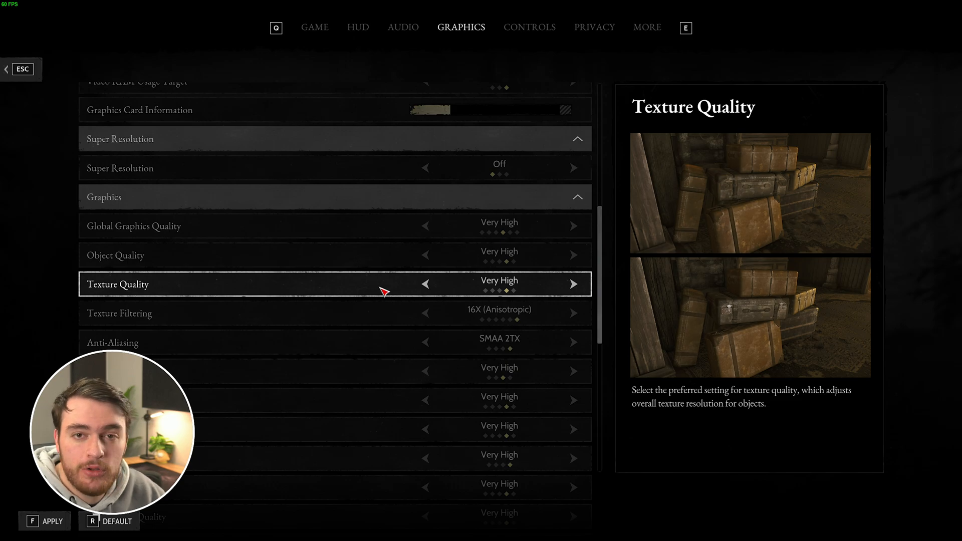
{"action": "left_click", "coordinate": [572, 254]}
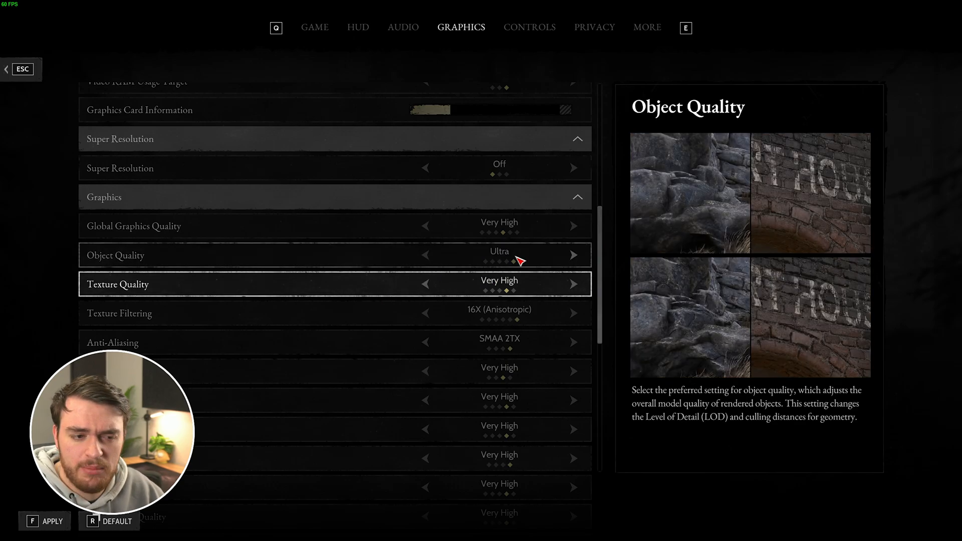
{"action": "left_click", "coordinate": [424, 254]}
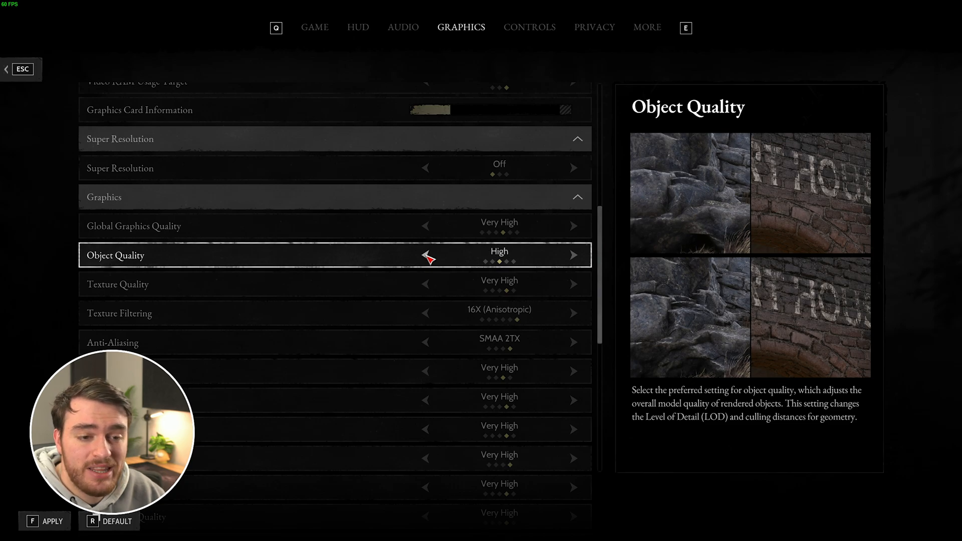
{"action": "left_click", "coordinate": [425, 256]}
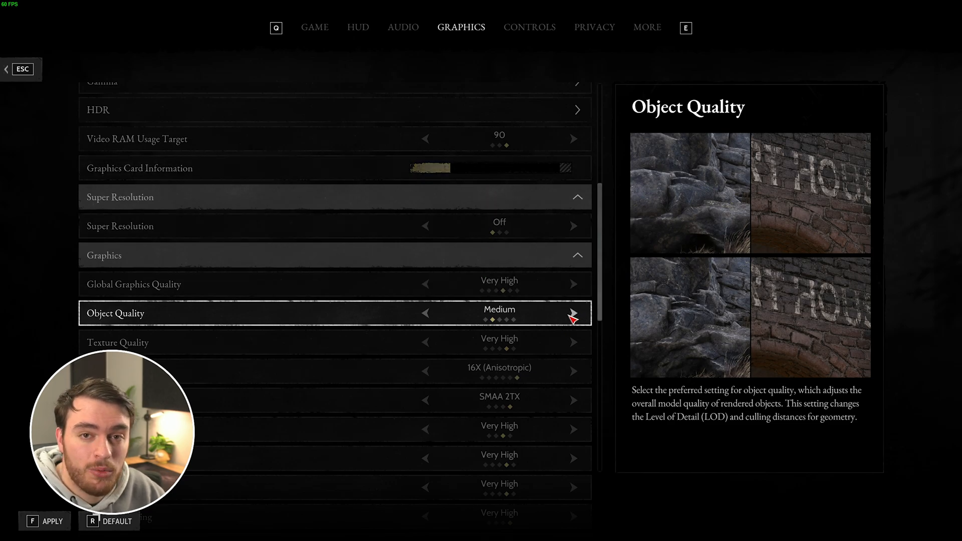
{"action": "left_click", "coordinate": [573, 341]}
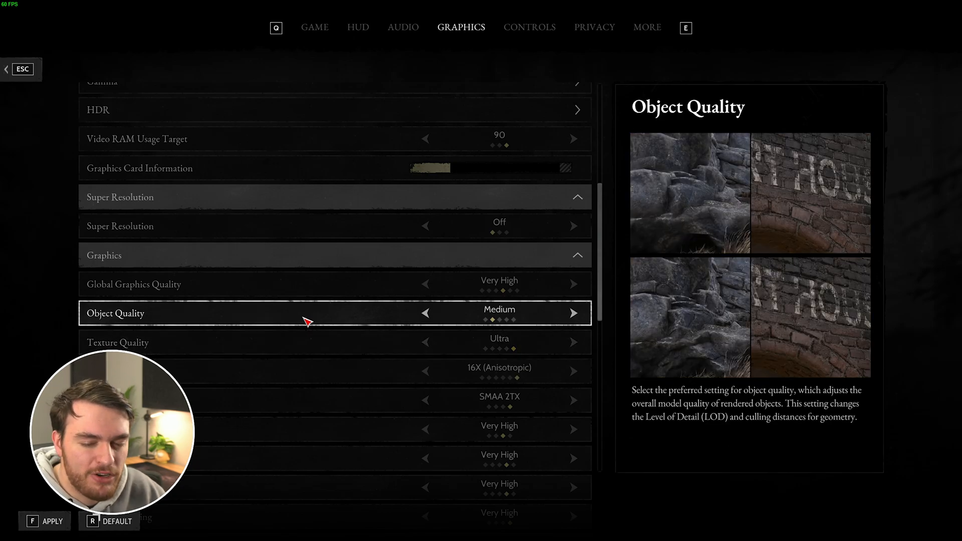
{"action": "mouse_move", "coordinate": [375, 337]}
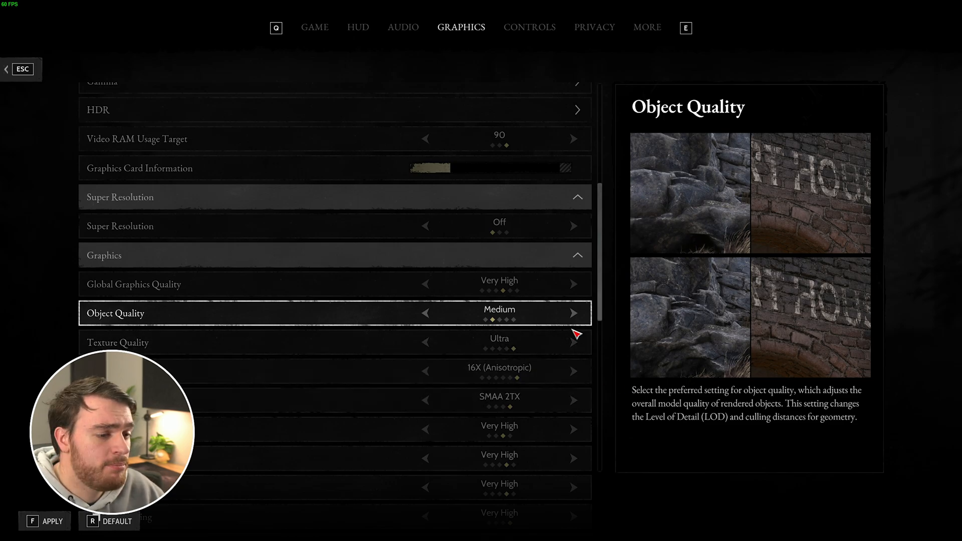
{"action": "left_click", "coordinate": [573, 313]}
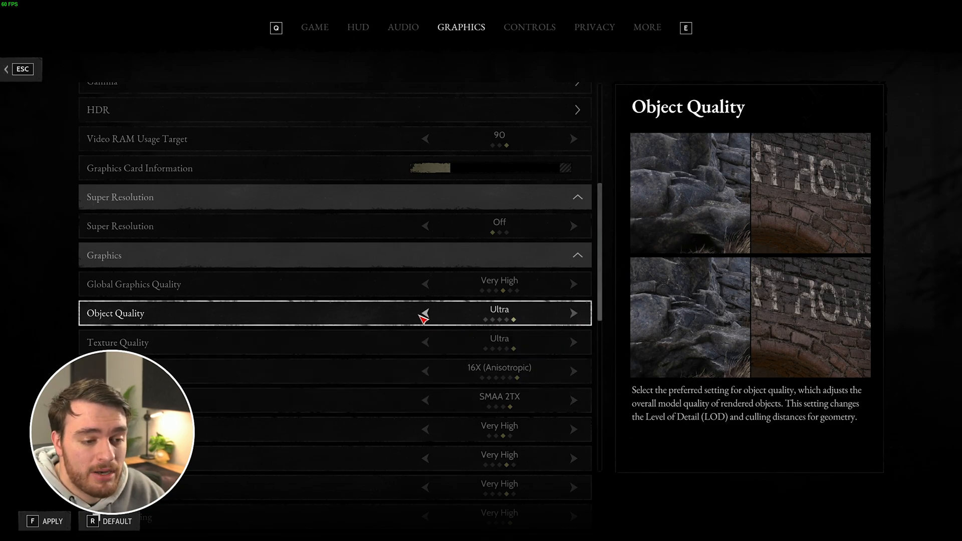
{"action": "left_click", "coordinate": [425, 313]}
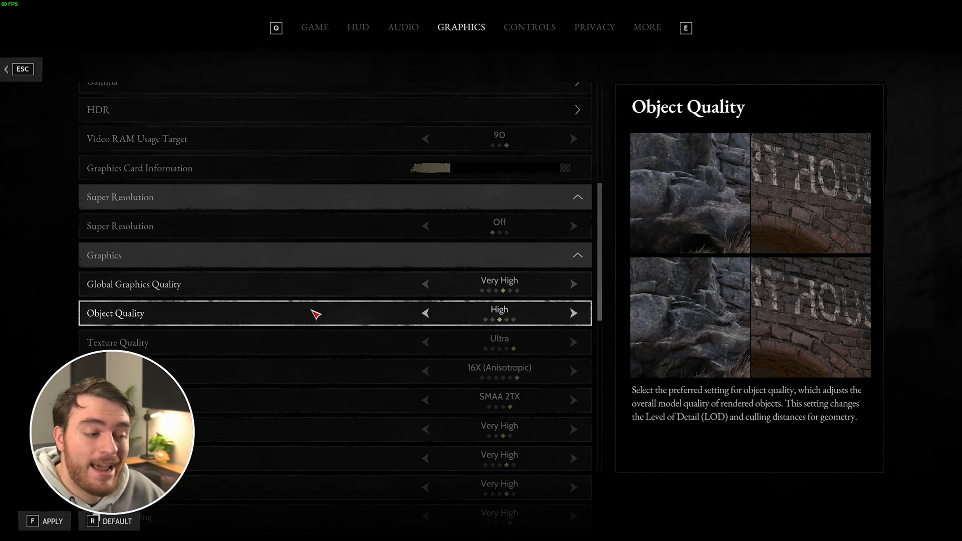
{"action": "scroll", "scroll_direction": "down", "scroll_amount": 3}
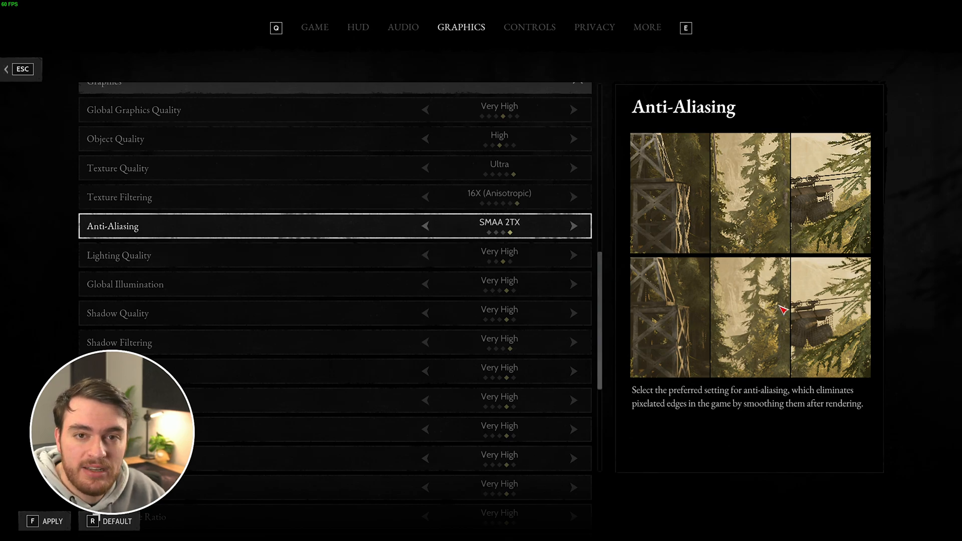
Step: Step Anti-Aliasing down from SMAA 2TX through SMAA 1X to Off
{"action": "left_click", "coordinate": [424, 226]}
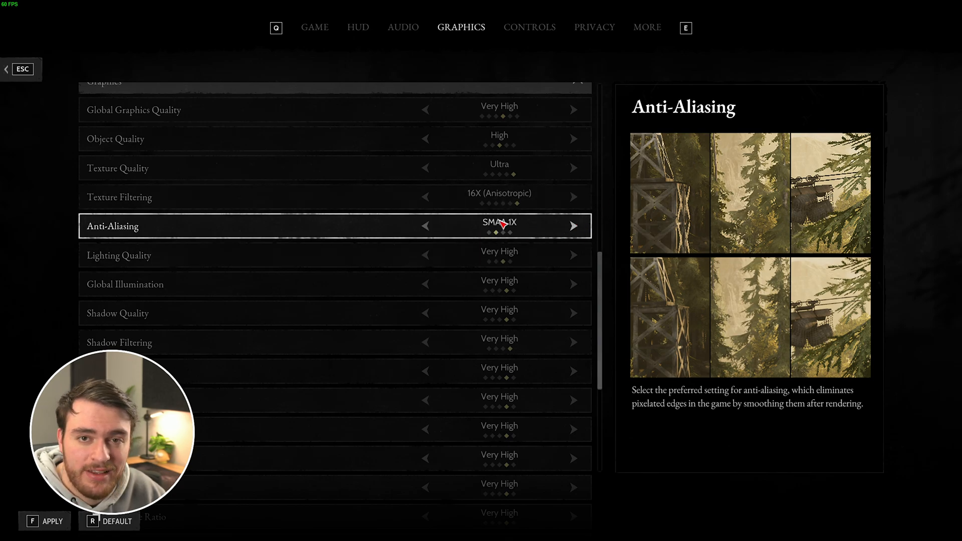
{"action": "left_click", "coordinate": [424, 225]}
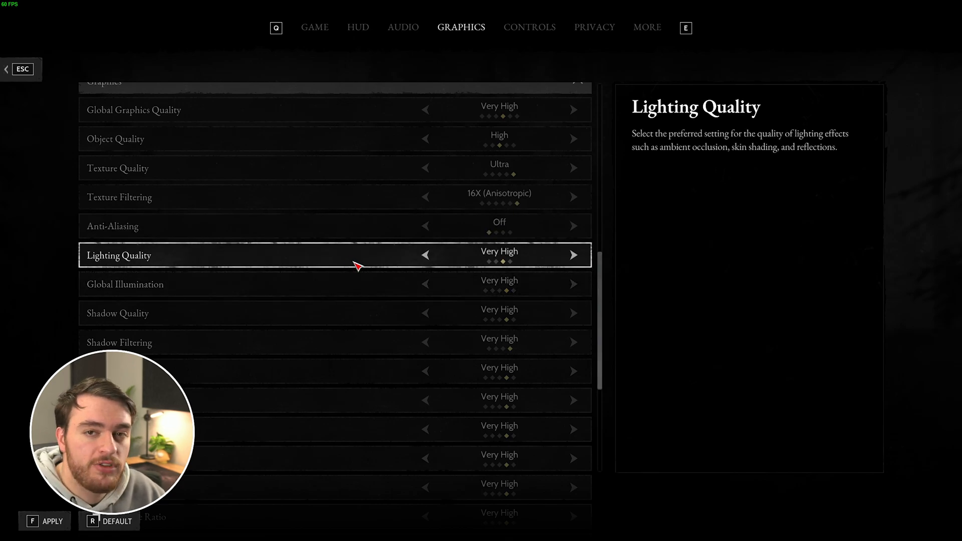
{"action": "mouse_move", "coordinate": [337, 277]}
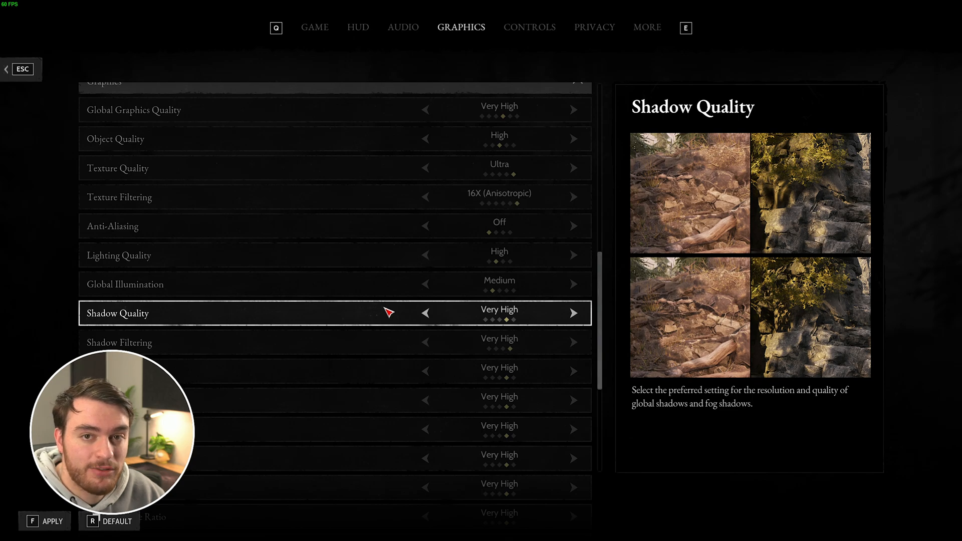
{"action": "mouse_move", "coordinate": [706, 217]}
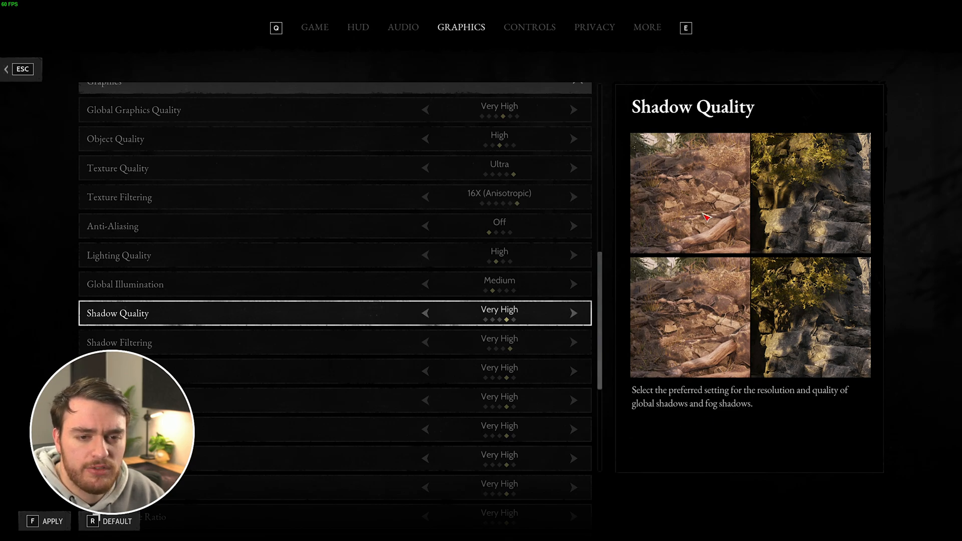
{"action": "mouse_move", "coordinate": [644, 295]}
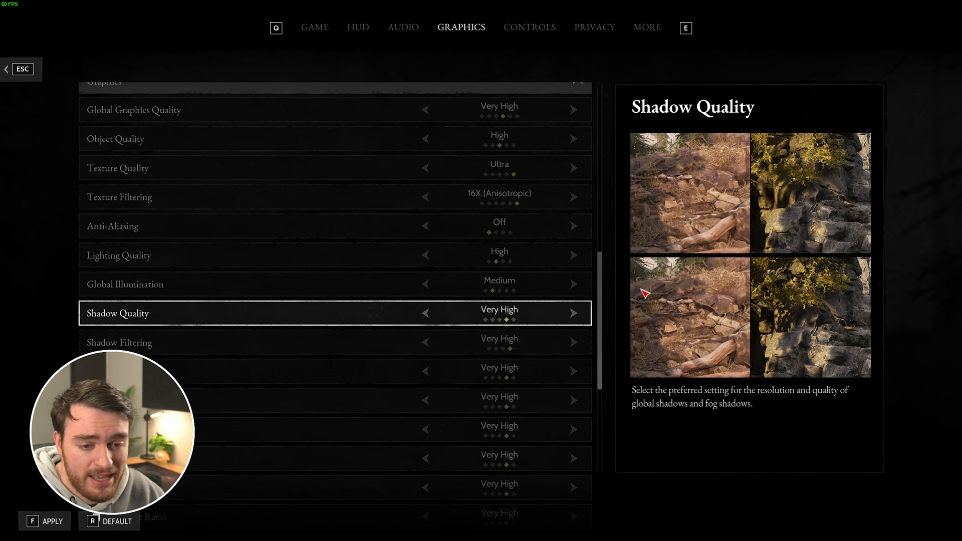
Step: Drop Shadow Quality and Shadow Filtering to Low
{"action": "left_click", "coordinate": [424, 312]}
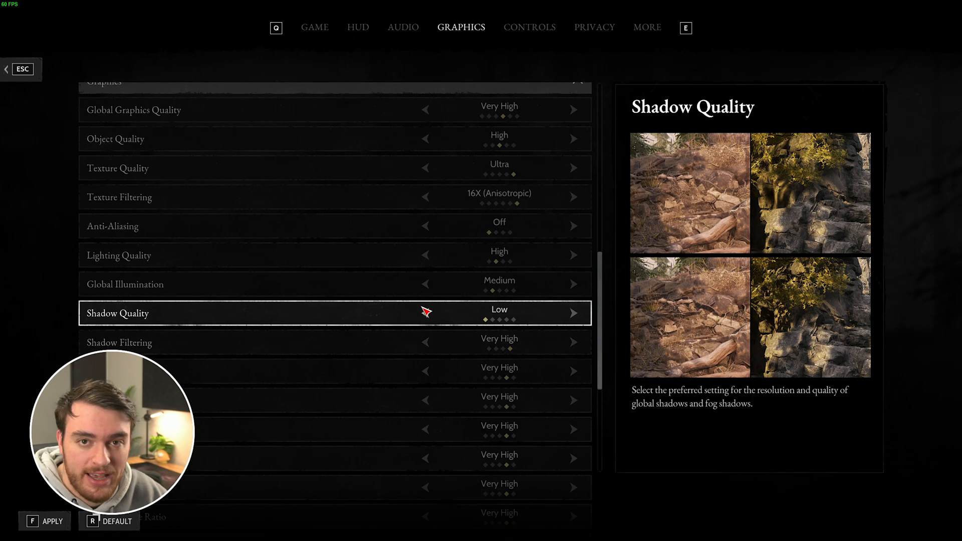
{"action": "mouse_move", "coordinate": [430, 312]}
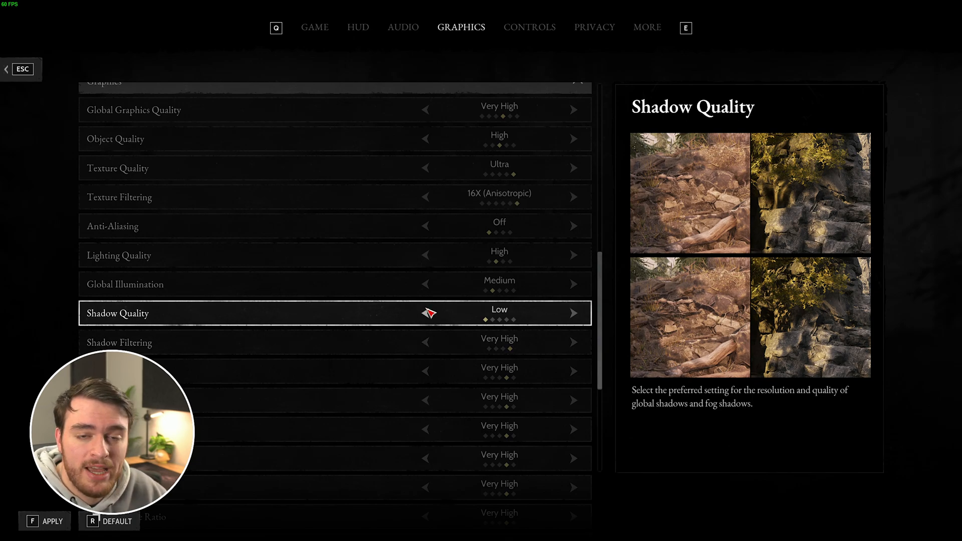
{"action": "mouse_move", "coordinate": [778, 279]}
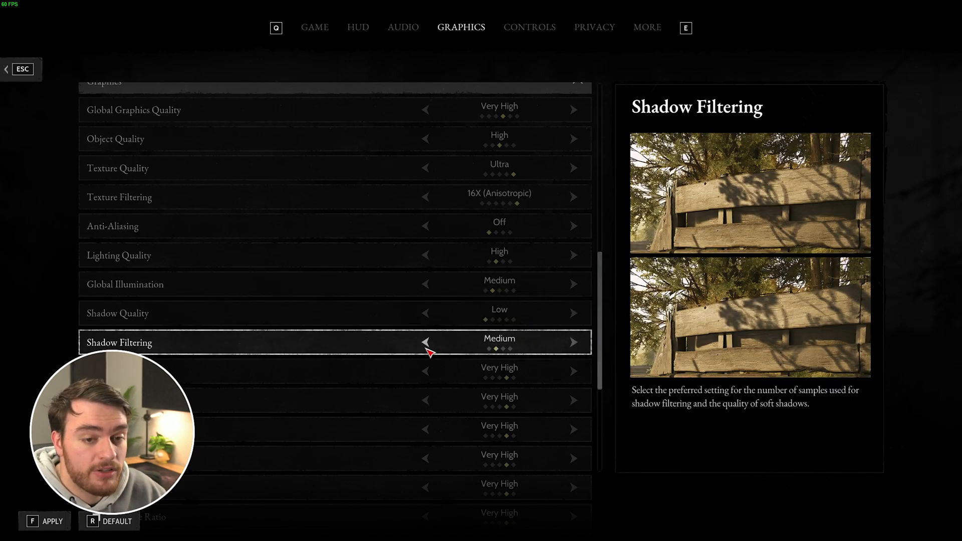
{"action": "left_click", "coordinate": [425, 342]}
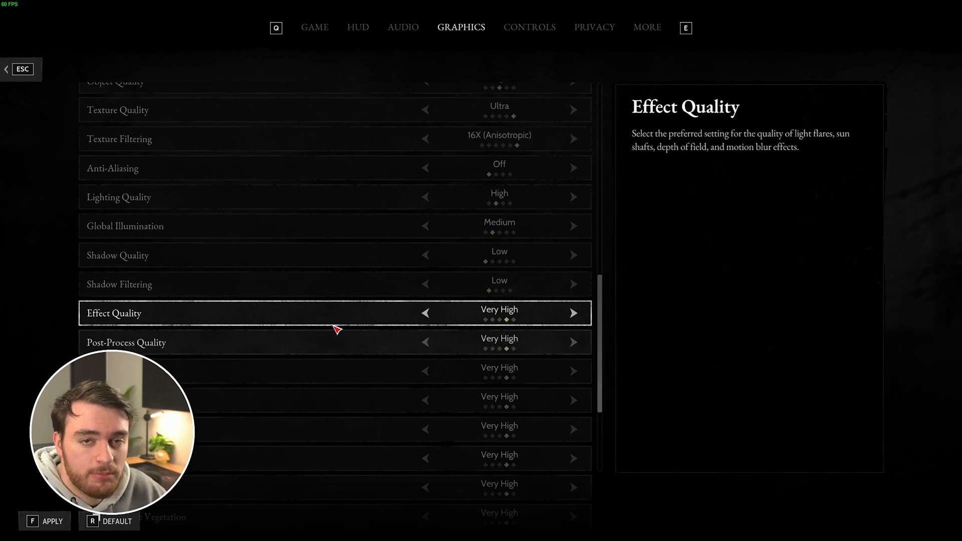
{"action": "mouse_move", "coordinate": [379, 338]}
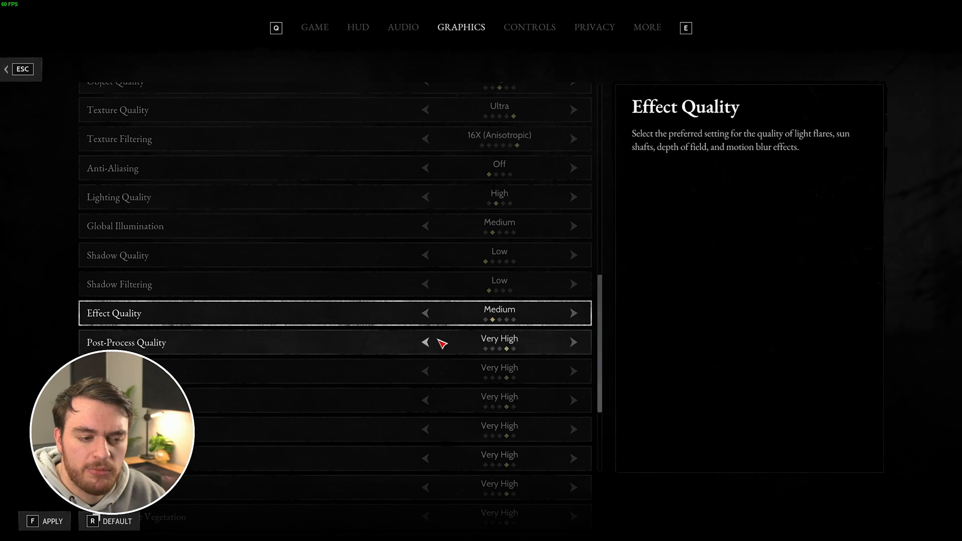
Step: Lower Post-Process Quality to Medium and step Particle Quality down to Low
{"action": "left_click", "coordinate": [425, 342]}
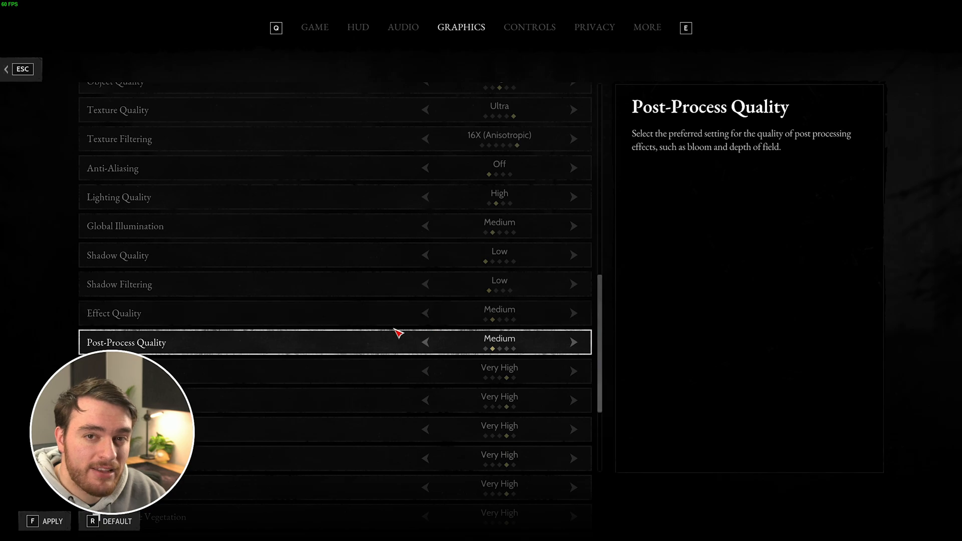
{"action": "mouse_move", "coordinate": [370, 323]}
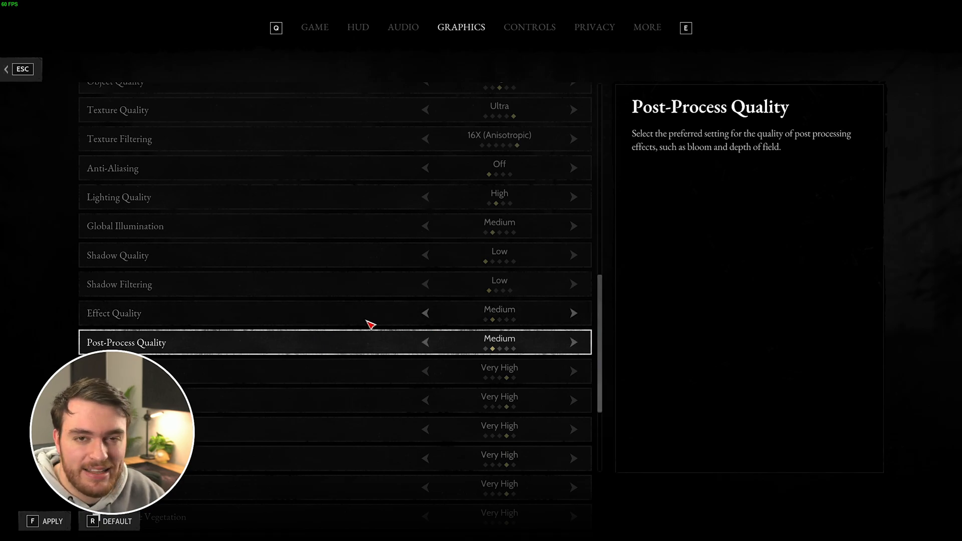
{"action": "mouse_move", "coordinate": [389, 384]}
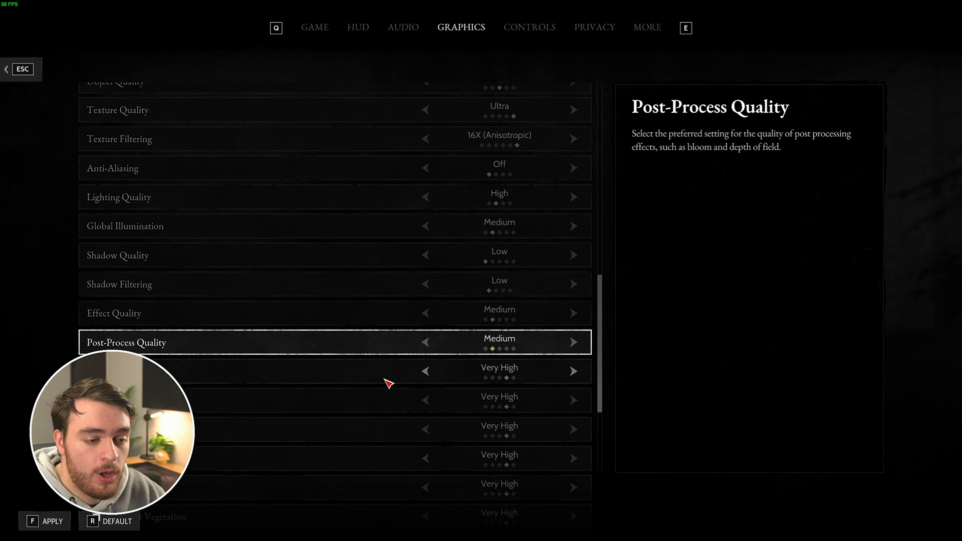
{"action": "mouse_move", "coordinate": [430, 371]}
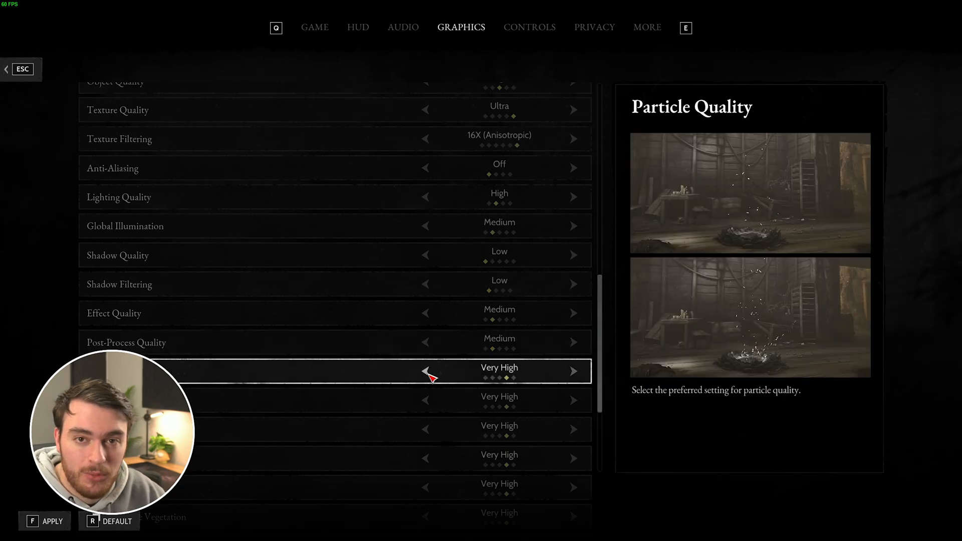
{"action": "mouse_move", "coordinate": [834, 329]}
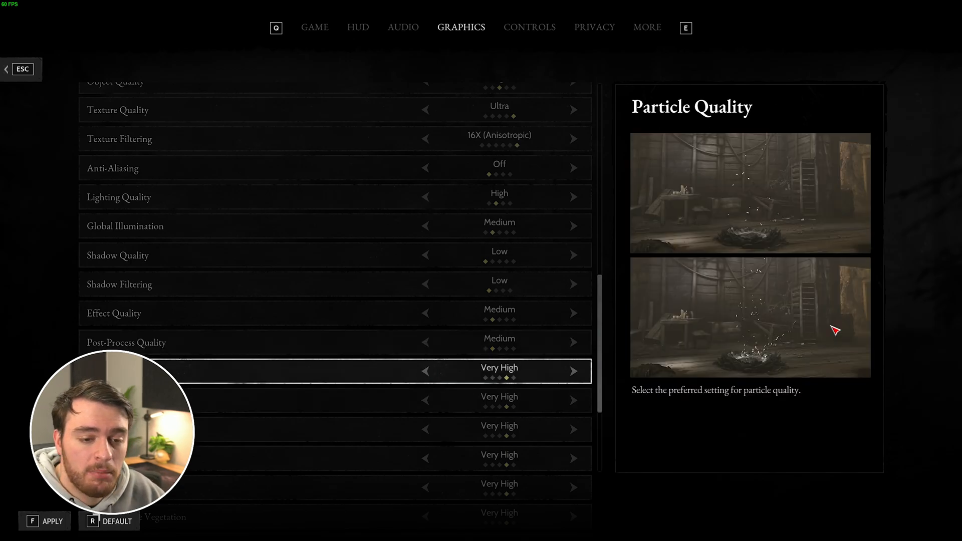
{"action": "left_click", "coordinate": [425, 371]}
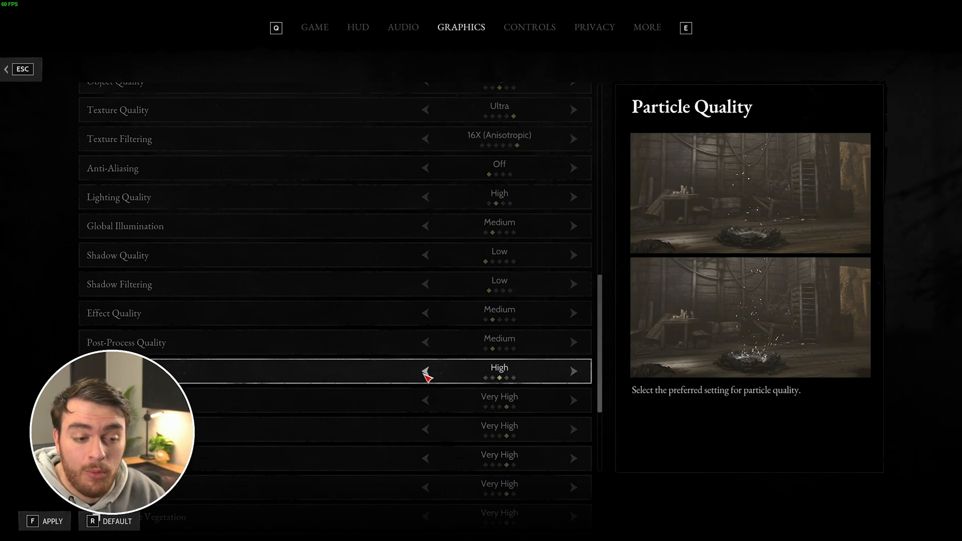
{"action": "left_click", "coordinate": [426, 371]}
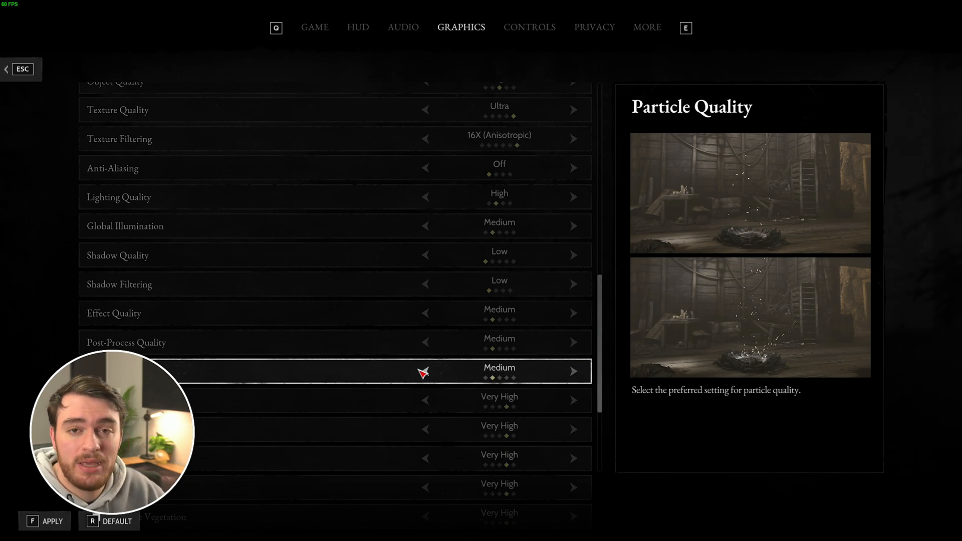
{"action": "mouse_move", "coordinate": [767, 198]}
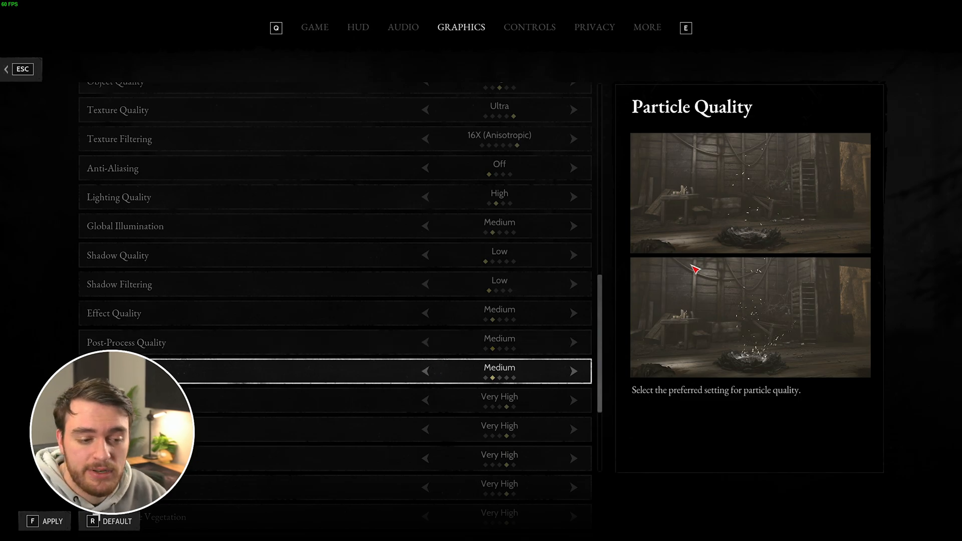
{"action": "mouse_move", "coordinate": [764, 245]}
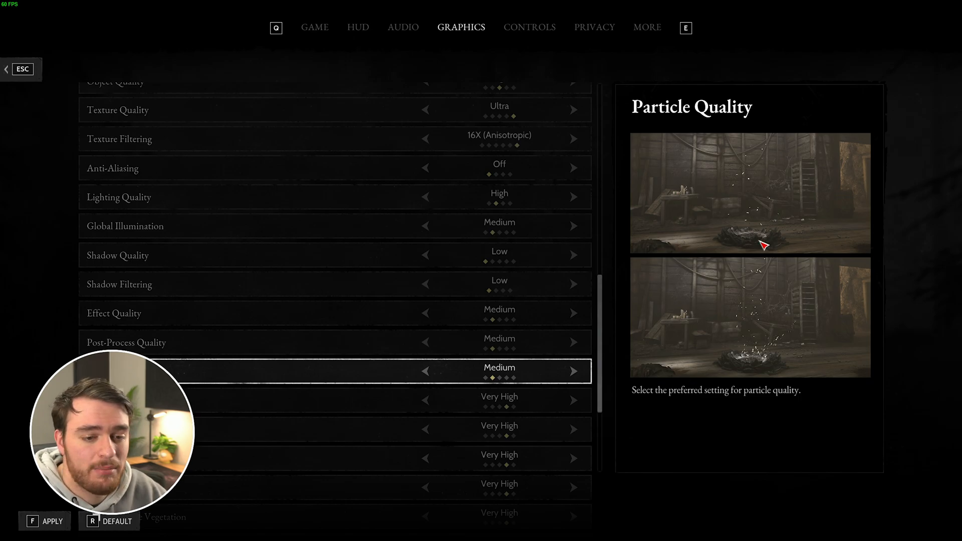
{"action": "left_click", "coordinate": [424, 371]}
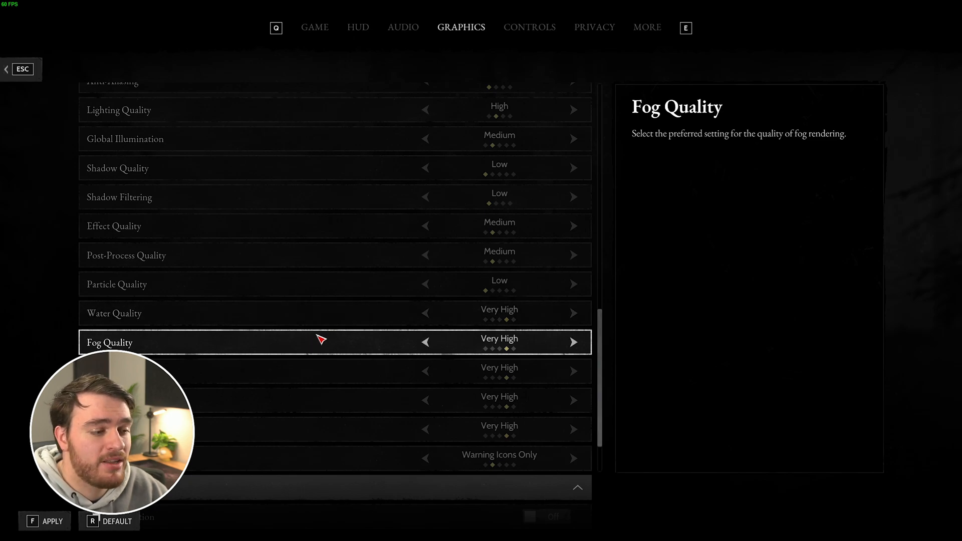
{"action": "mouse_move", "coordinate": [430, 316]}
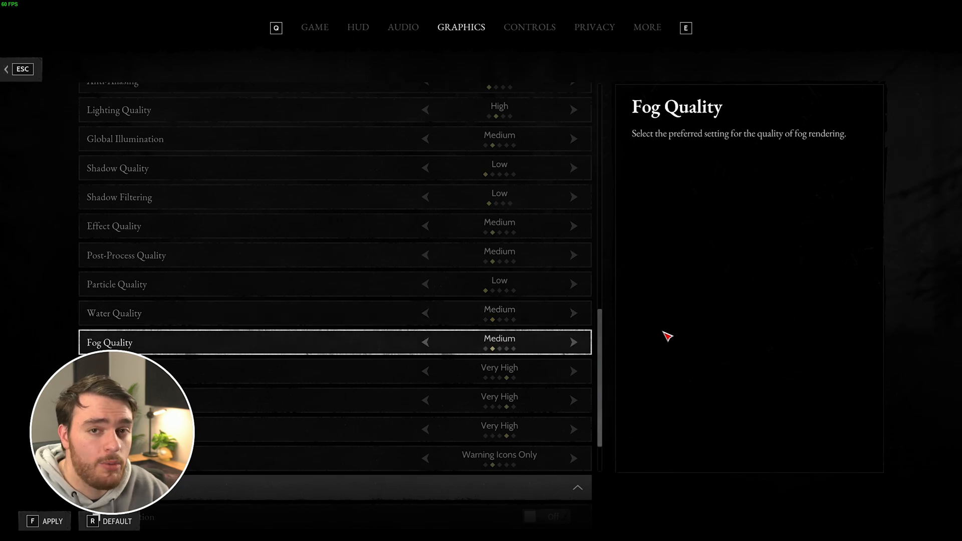
Step: Scroll down the graphics list to reach the Water and Fog Quality rows
{"action": "scroll", "scroll_direction": "down", "scroll_amount": 3}
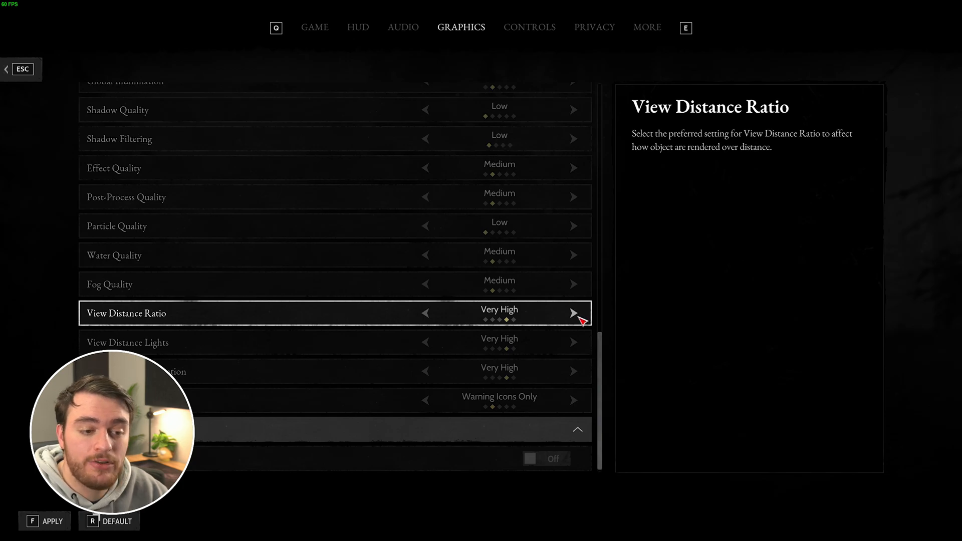
{"action": "mouse_move", "coordinate": [577, 319]}
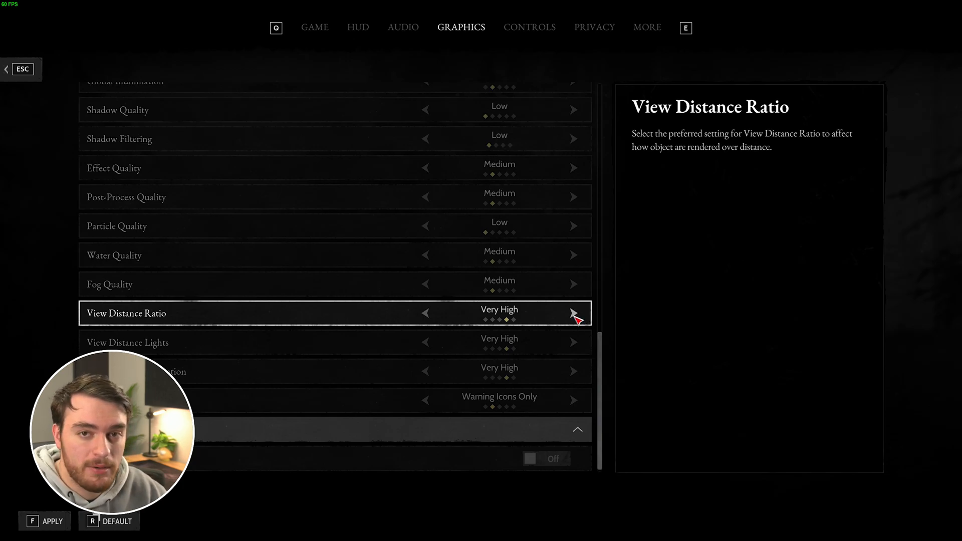
{"action": "mouse_move", "coordinate": [436, 322]}
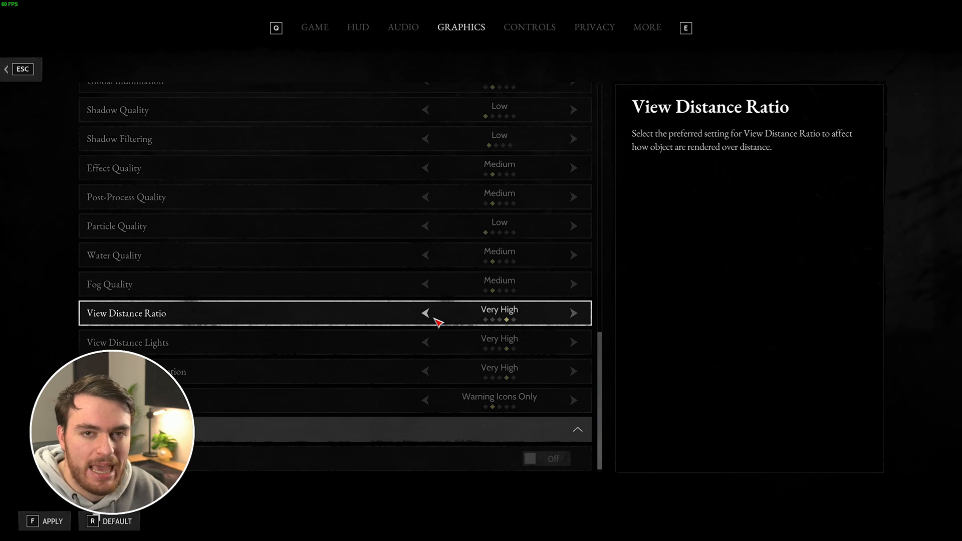
{"action": "mouse_move", "coordinate": [349, 280]}
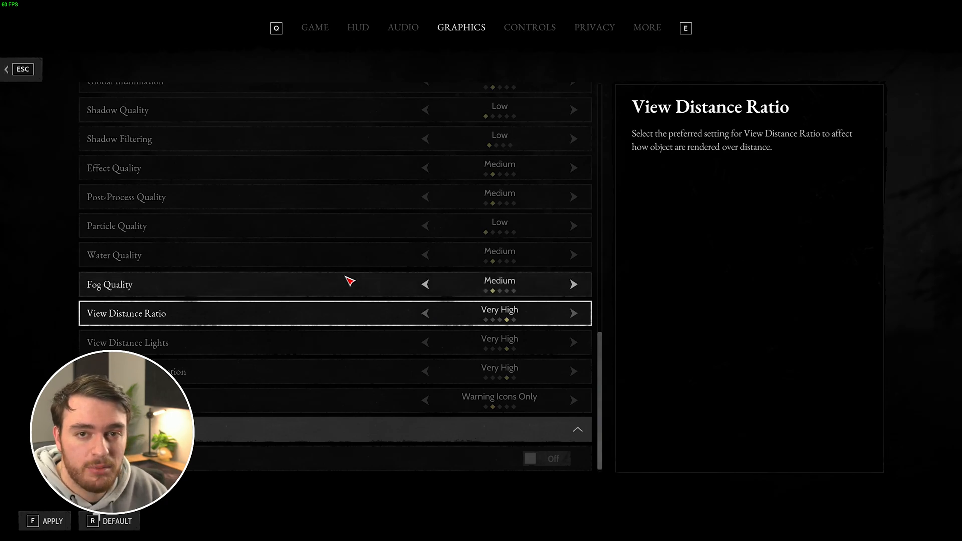
{"action": "mouse_move", "coordinate": [459, 335]}
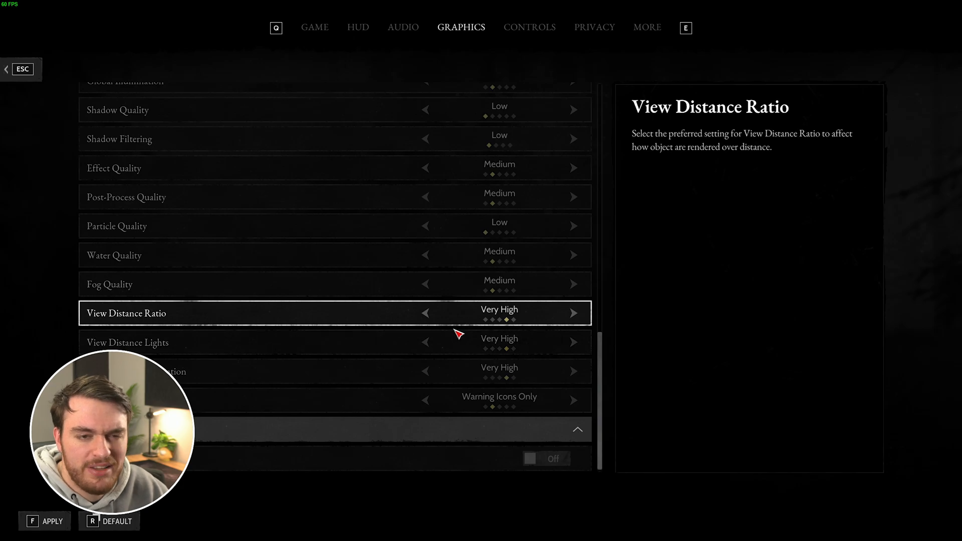
{"action": "mouse_move", "coordinate": [422, 283]}
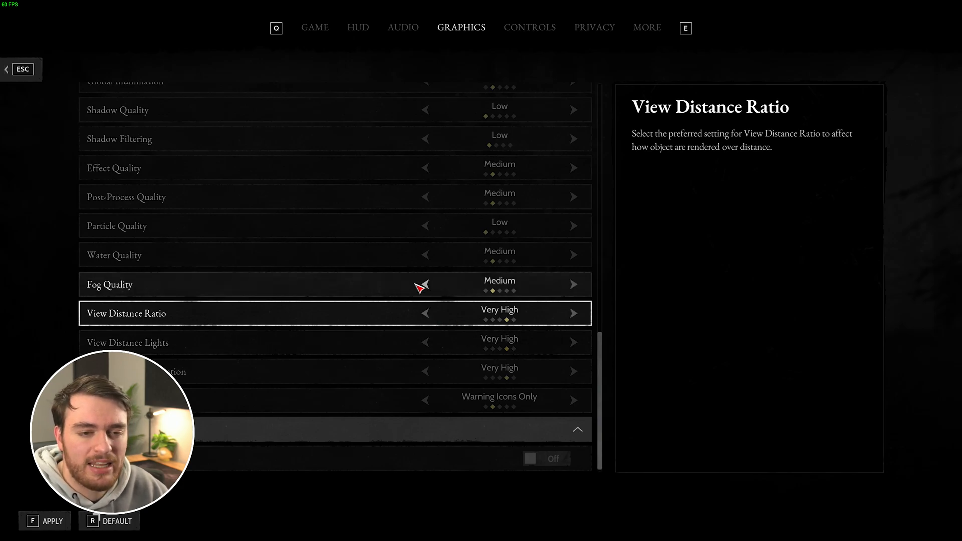
{"action": "mouse_move", "coordinate": [420, 268]}
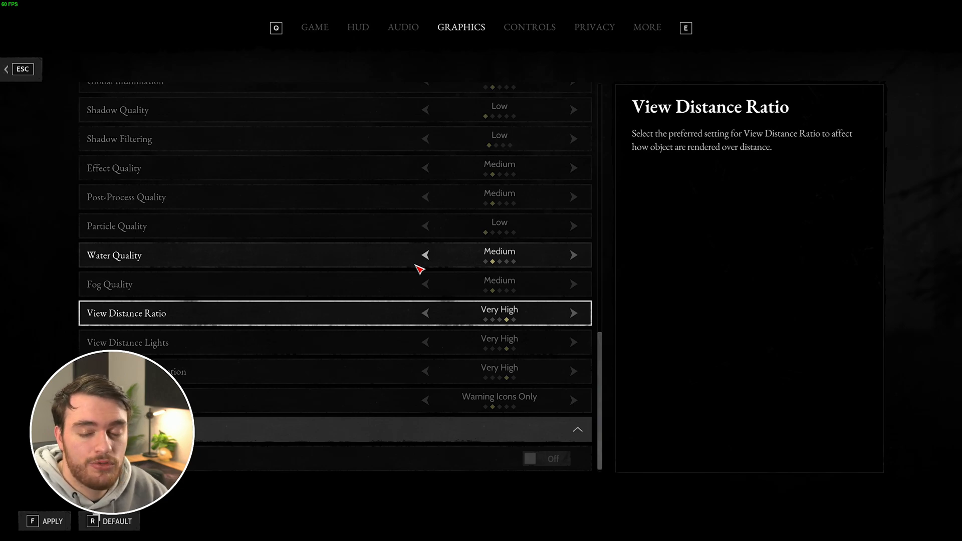
{"action": "mouse_move", "coordinate": [257, 375]}
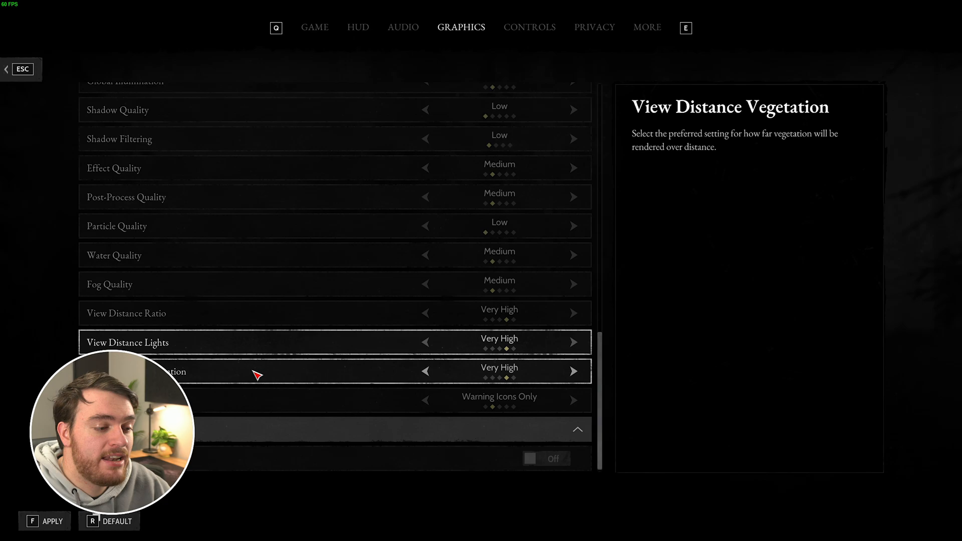
Step: Lower View Distance Lights and set Performance Stats to Extended
{"action": "left_click", "coordinate": [425, 371]}
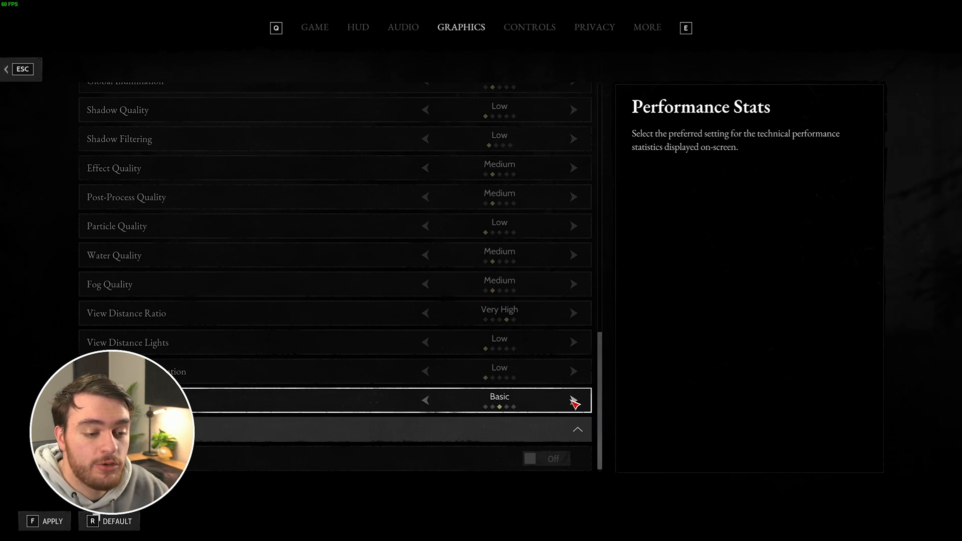
{"action": "left_click", "coordinate": [572, 400]}
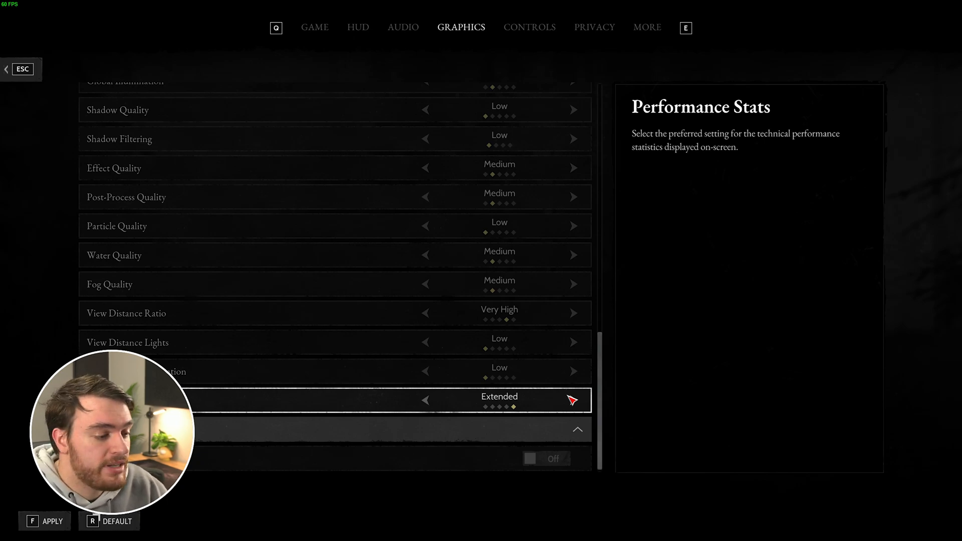
{"action": "mouse_move", "coordinate": [619, 396]}
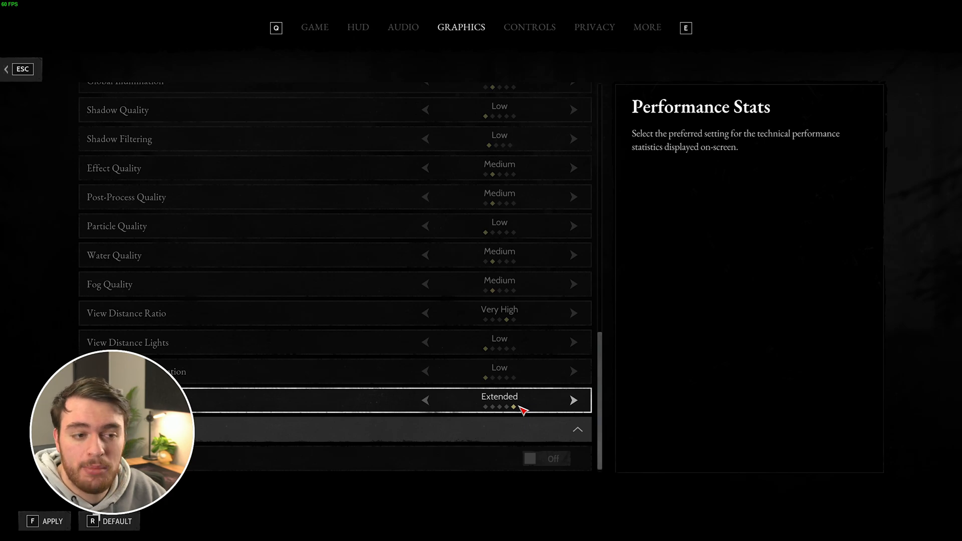
{"action": "left_click", "coordinate": [425, 399]}
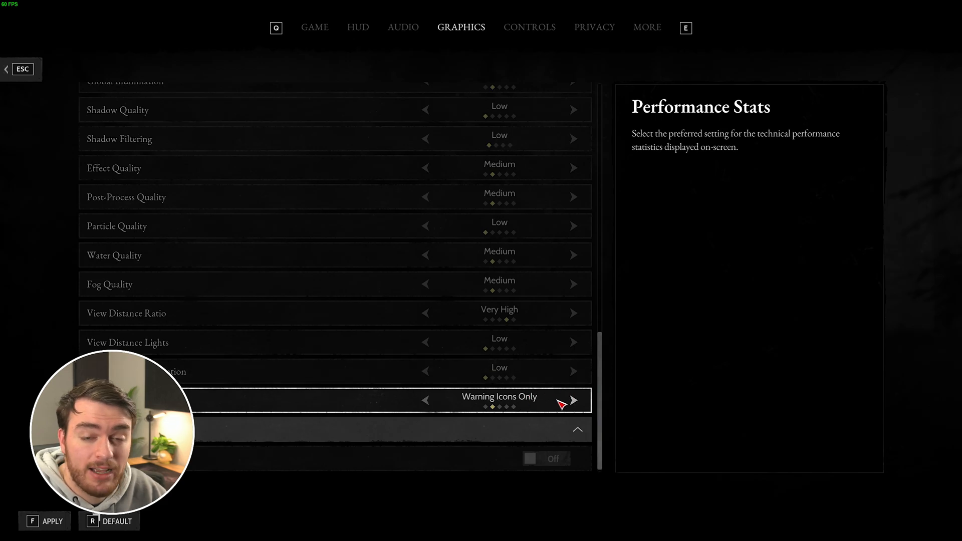
{"action": "left_click", "coordinate": [573, 400]}
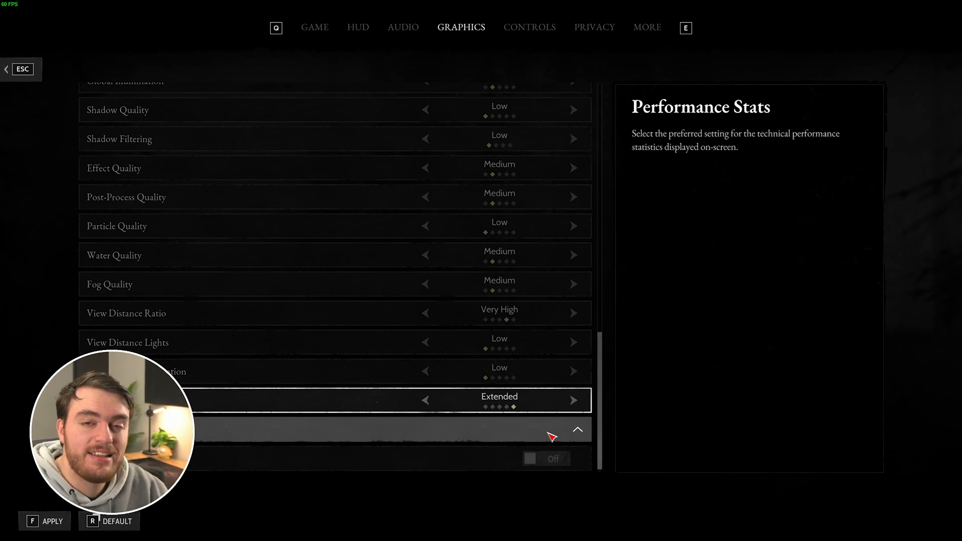
{"action": "mouse_move", "coordinate": [544, 436]}
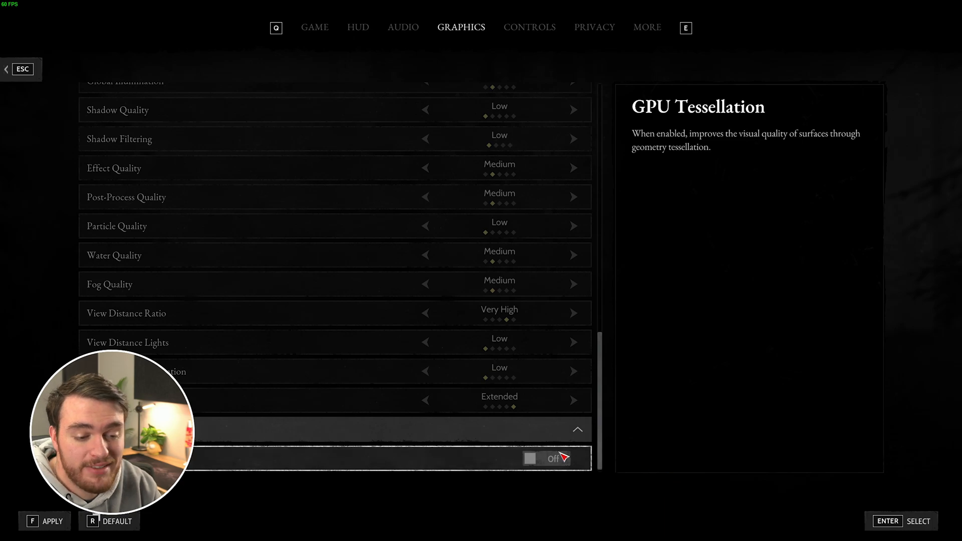
Step: Switch GPU Tessellation from Off to On
{"action": "left_click", "coordinate": [545, 459]}
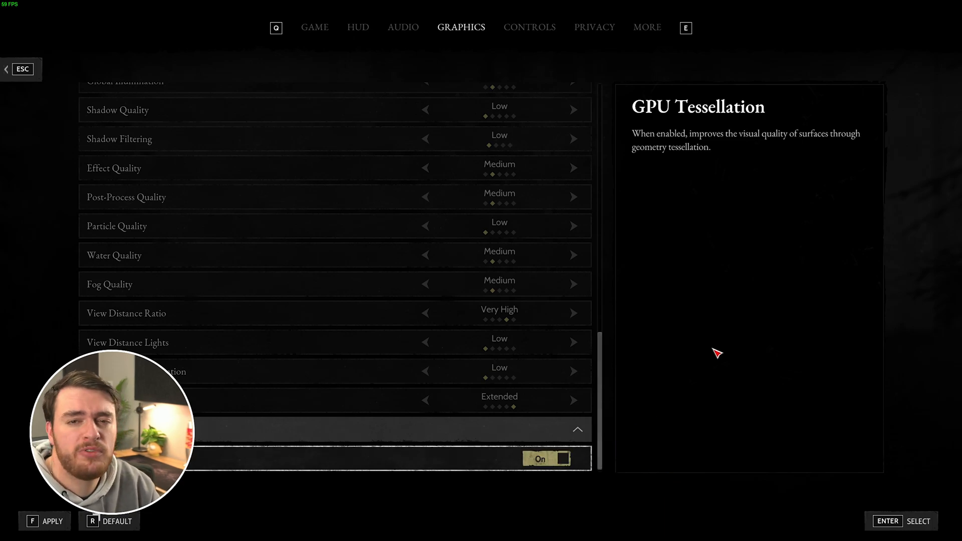
{"action": "mouse_move", "coordinate": [529, 336]}
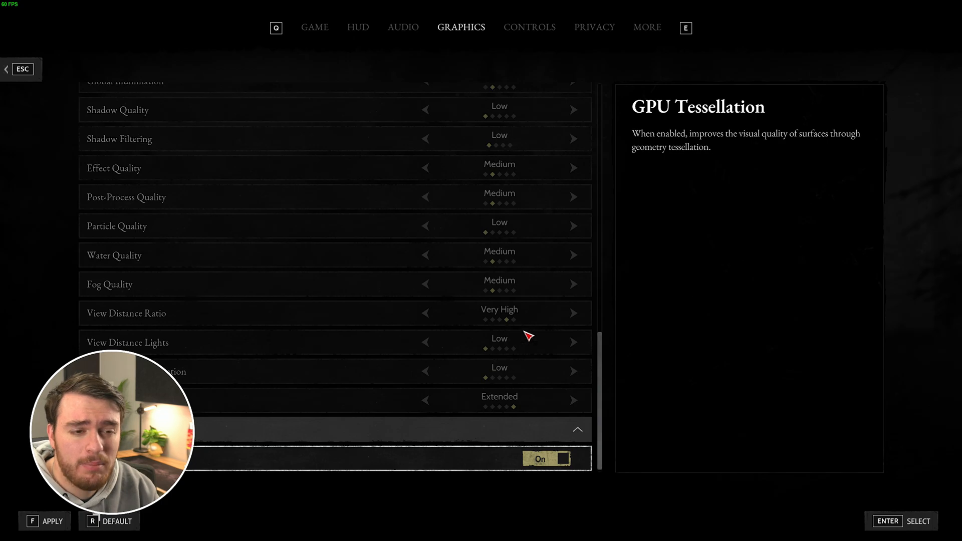
{"action": "mouse_move", "coordinate": [275, 463]}
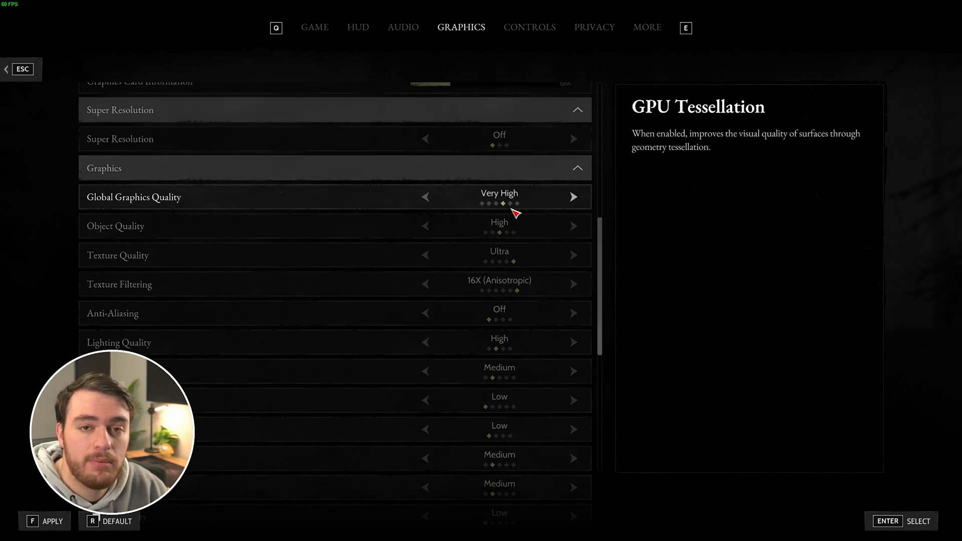
{"action": "mouse_move", "coordinate": [521, 283]}
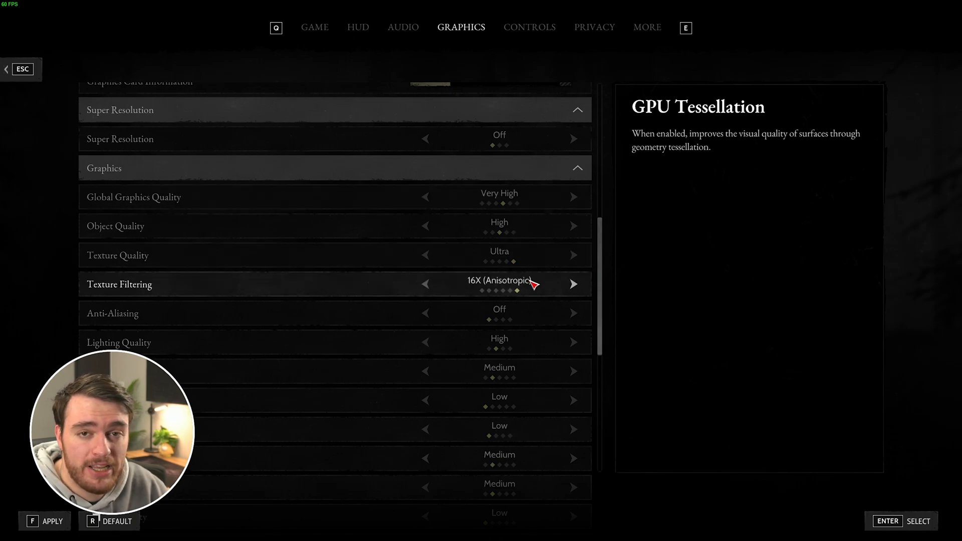
{"action": "mouse_move", "coordinate": [445, 287]}
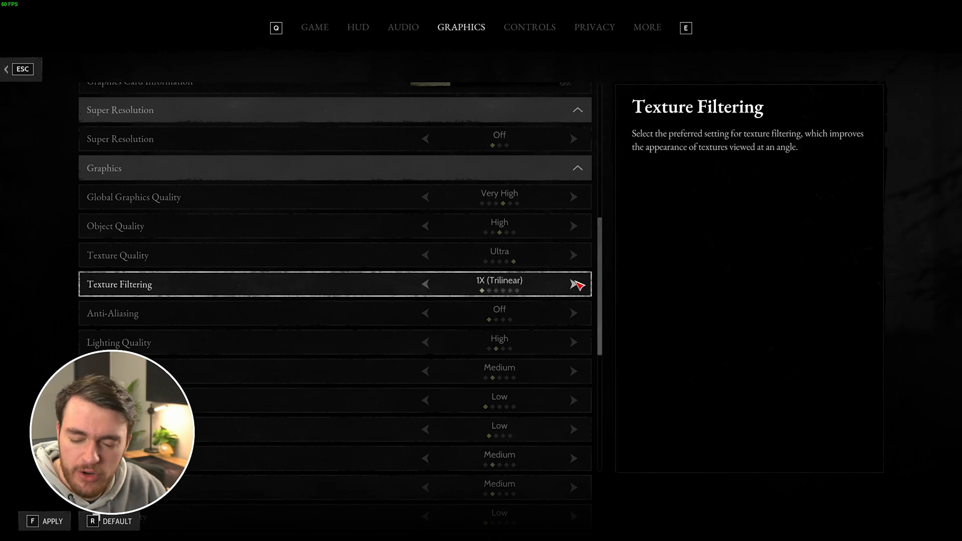
Step: Drop Texture Filtering to 1X (Trilinear)
{"action": "left_click", "coordinate": [573, 284]}
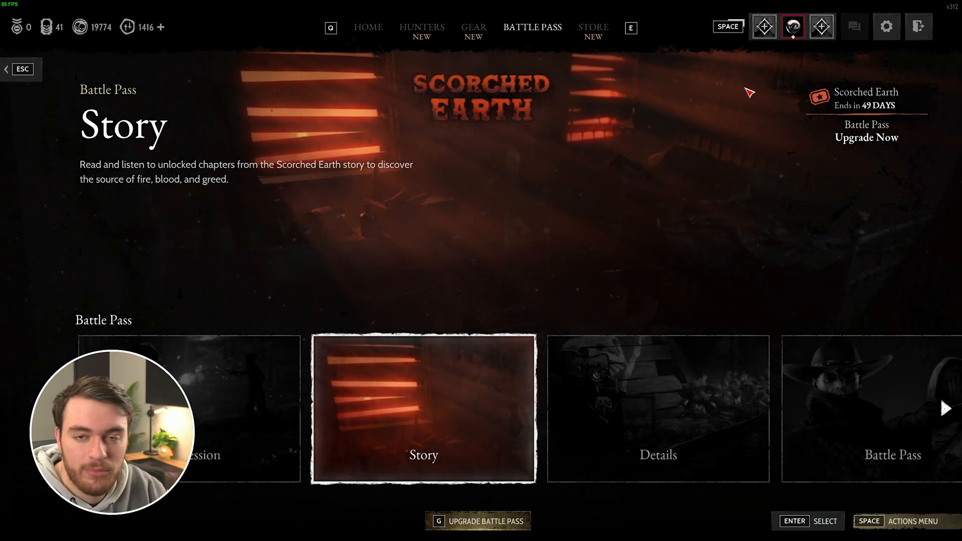
Step: Reopen settings via the gear icon, Privacy category, then the Graphics page
{"action": "left_click", "coordinate": [886, 26]}
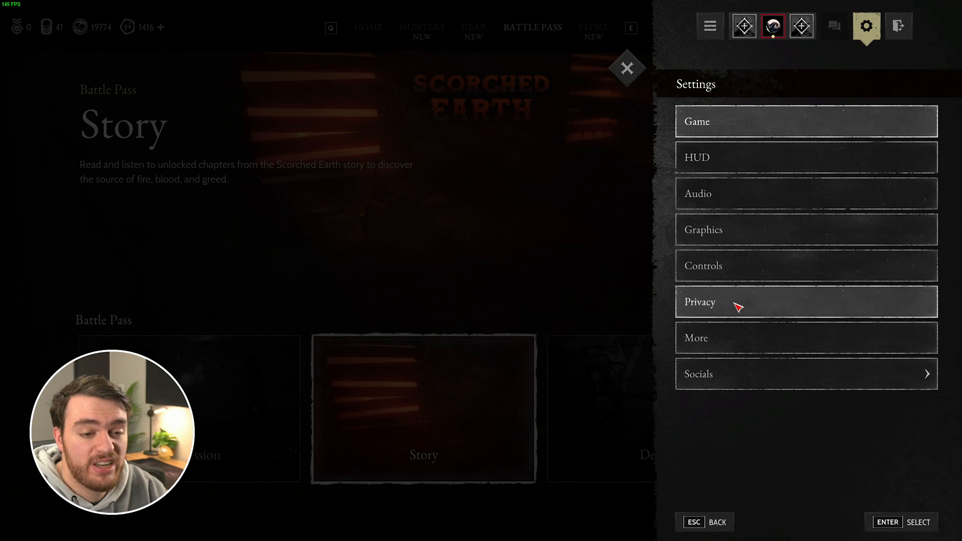
{"action": "left_click", "coordinate": [698, 301]}
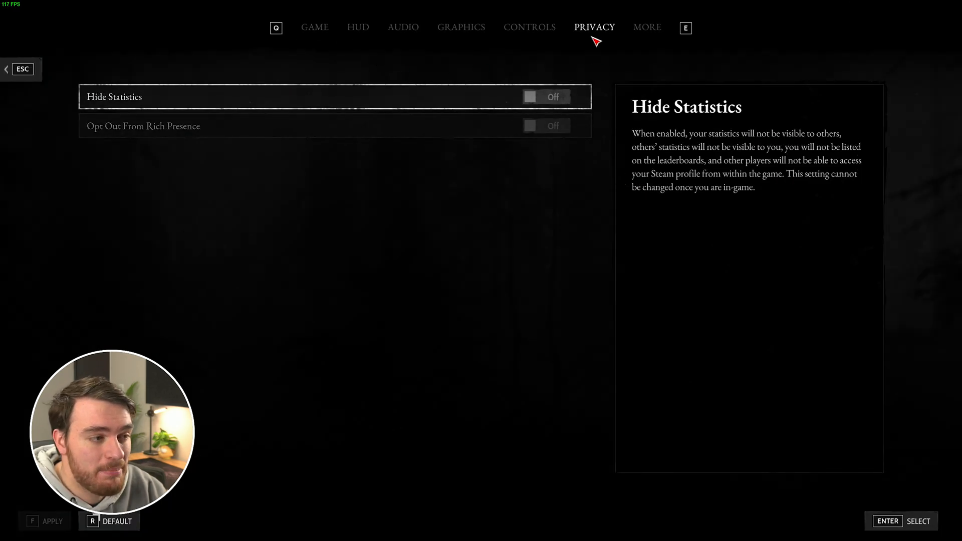
{"action": "left_click", "coordinate": [646, 27]}
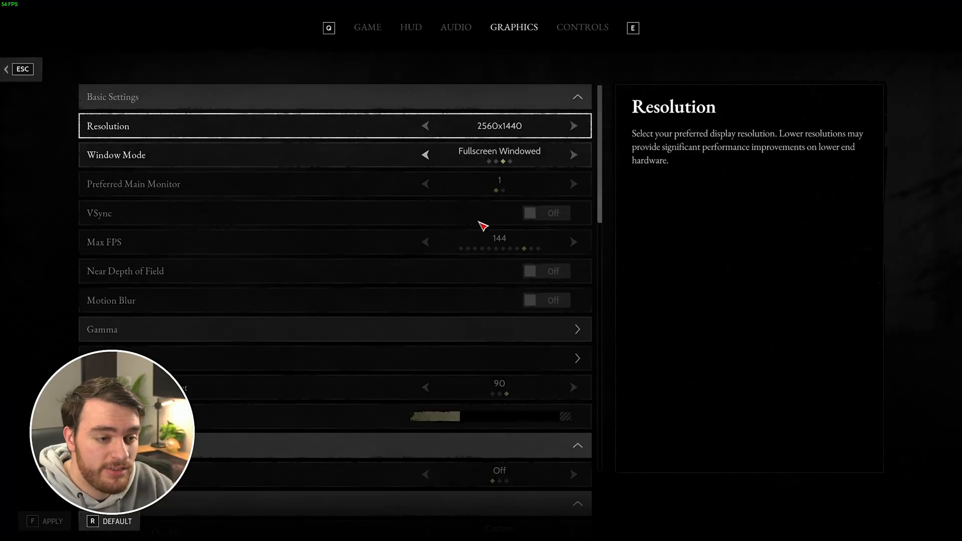
Step: Leave settings with Escape and return to the live match with extended stats shown
{"action": "scroll", "scroll_direction": "down", "scroll_amount": 3}
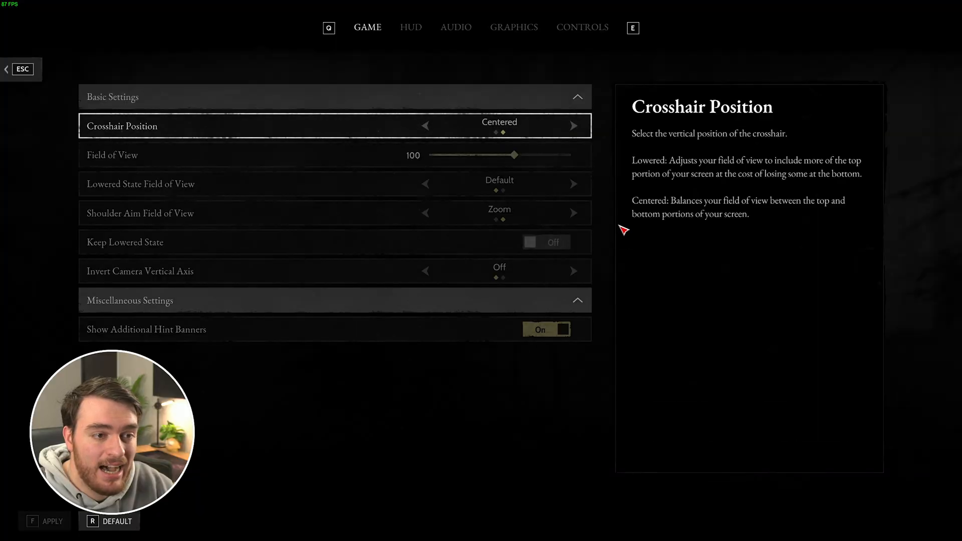
{"action": "key", "text": "Escape"}
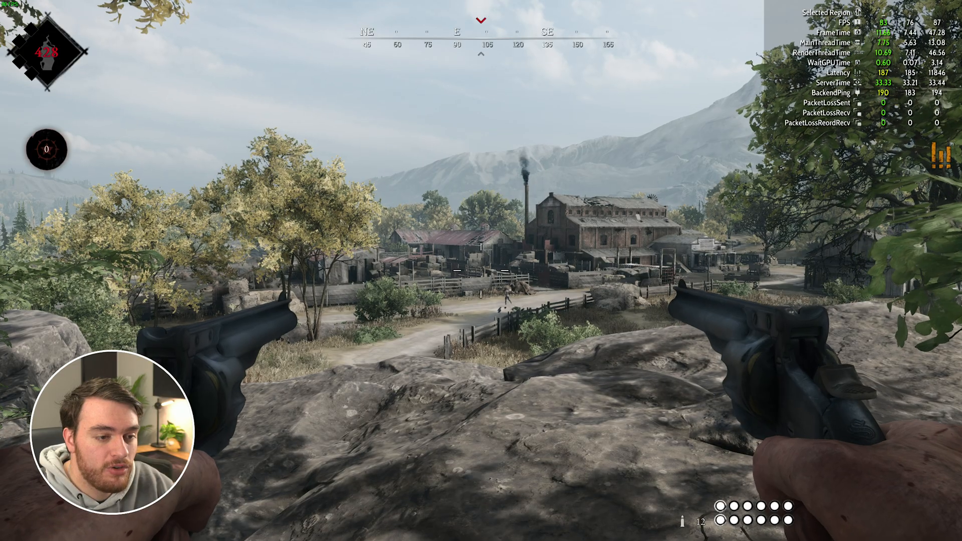